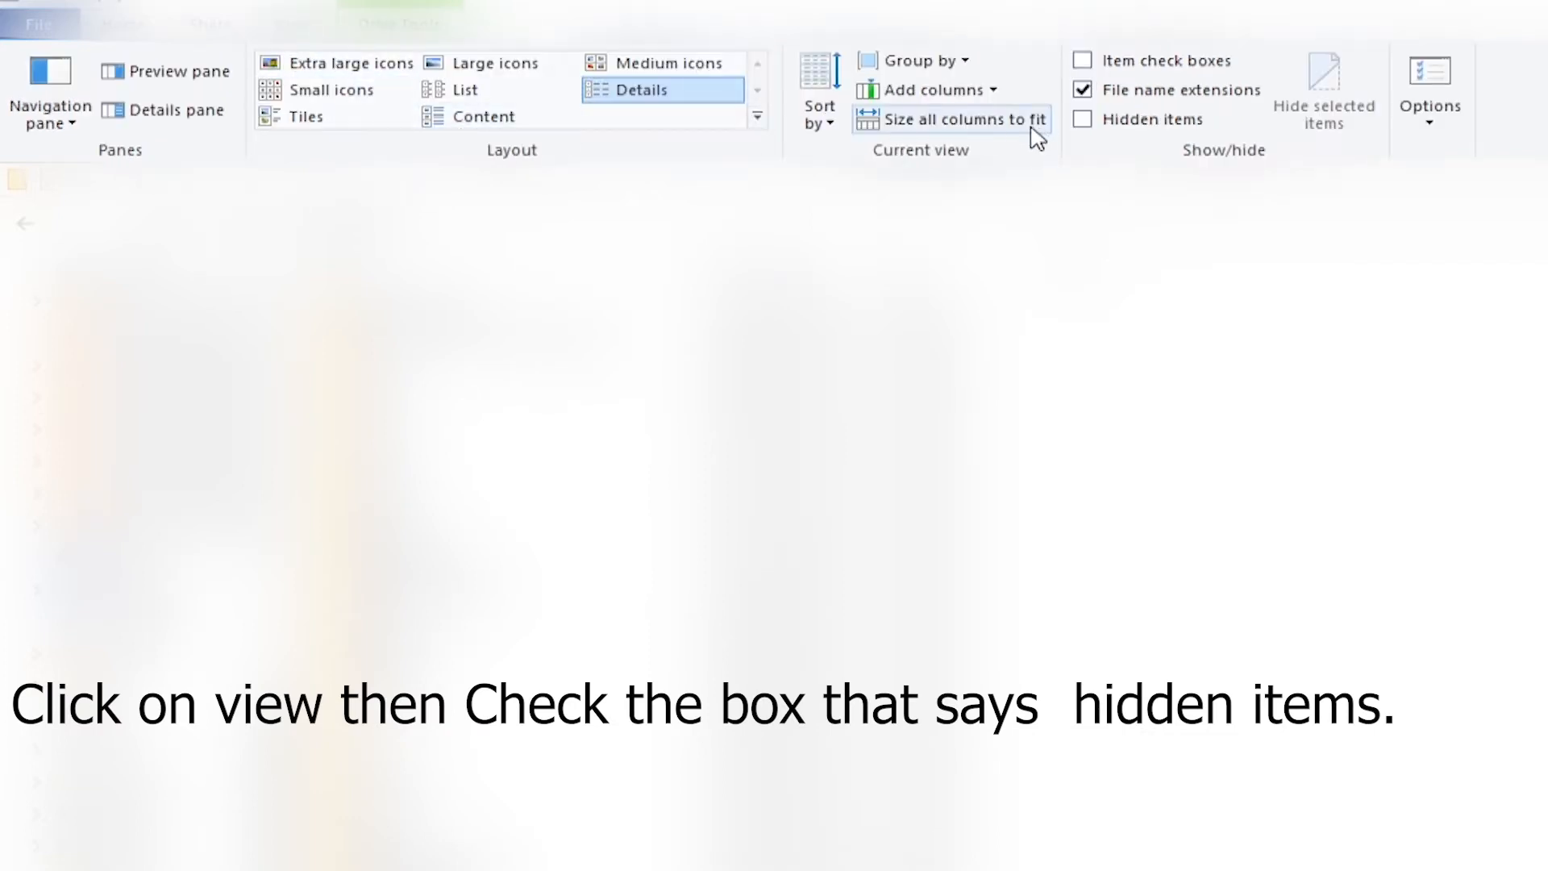
# Show hidden items and go into ProgramData toward BlueStacks' UserData folder
pyautogui.click(1082, 120)
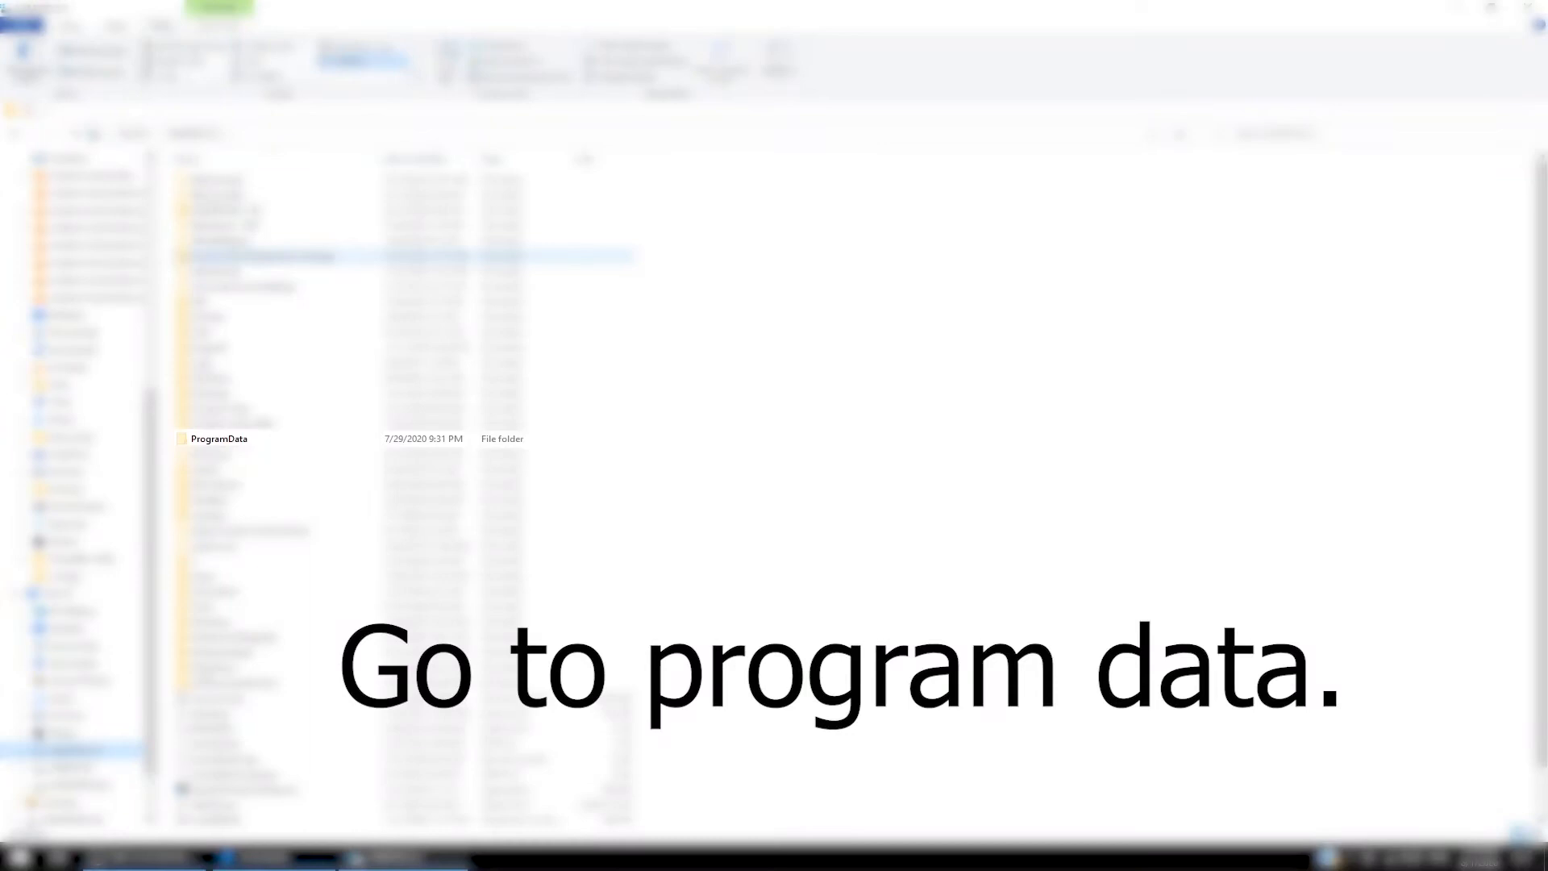
pyautogui.doubleClick(218, 439)
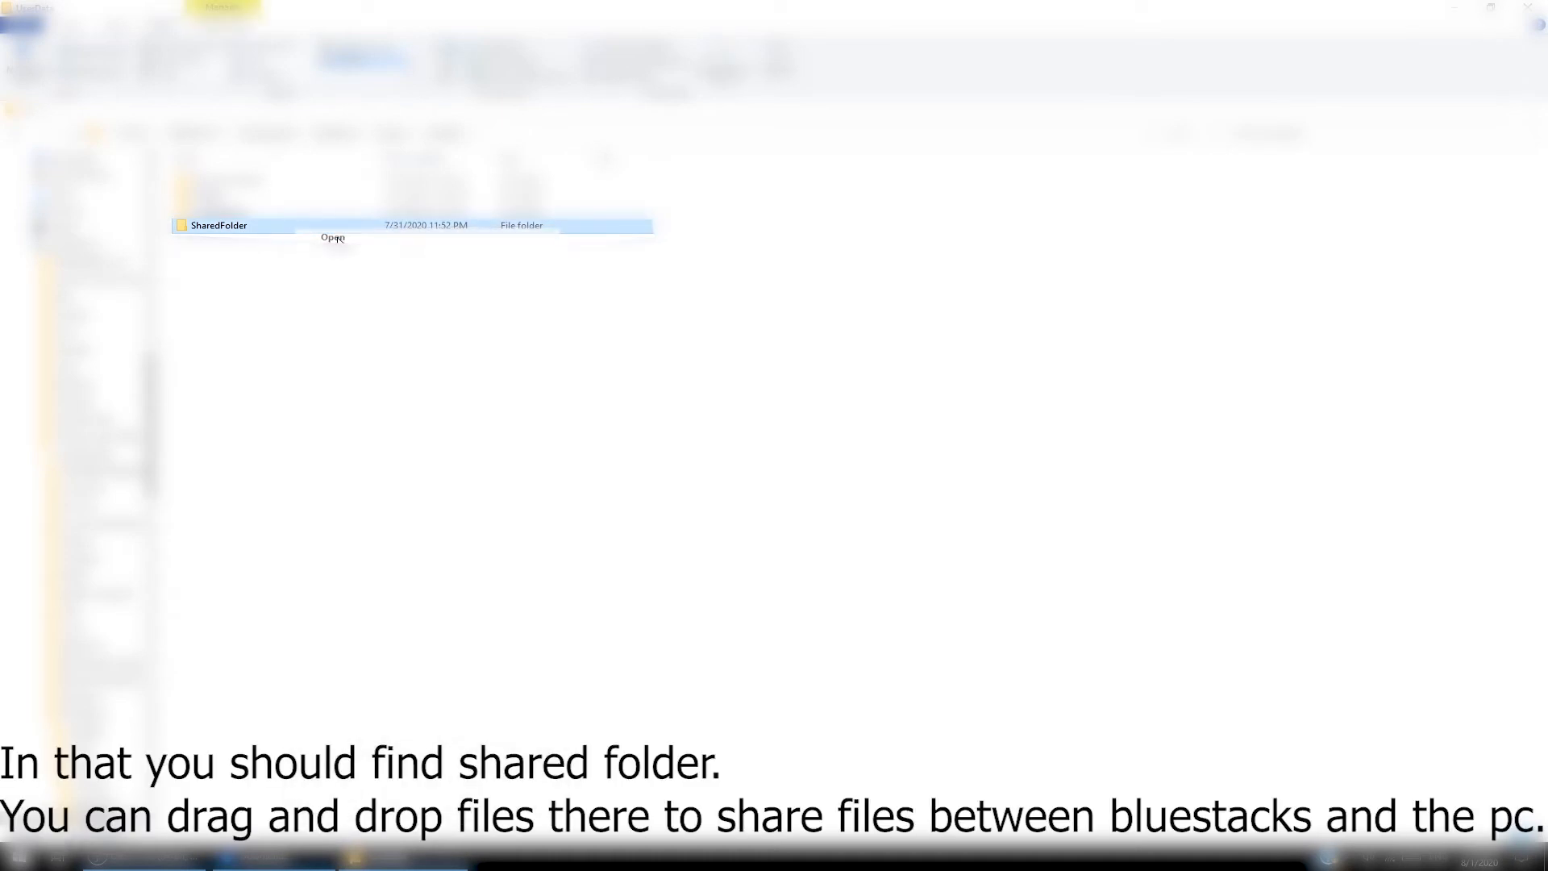
# Select the downloaded APK and OBB files in Downloads with SharedFolder open as target
pyautogui.doubleClick(218, 224)
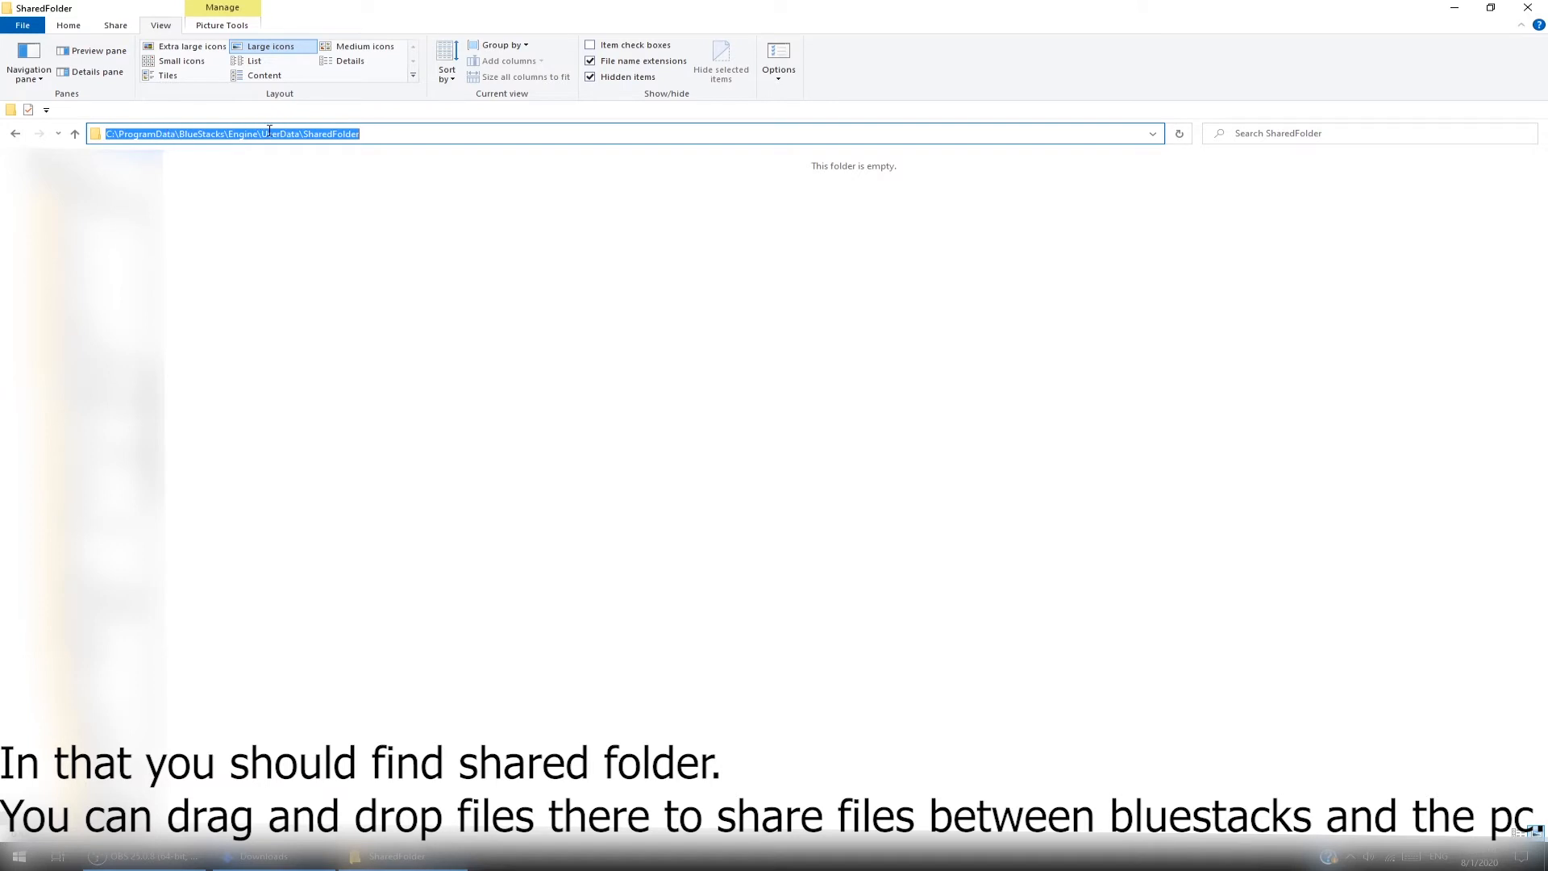
pyautogui.click(445, 235)
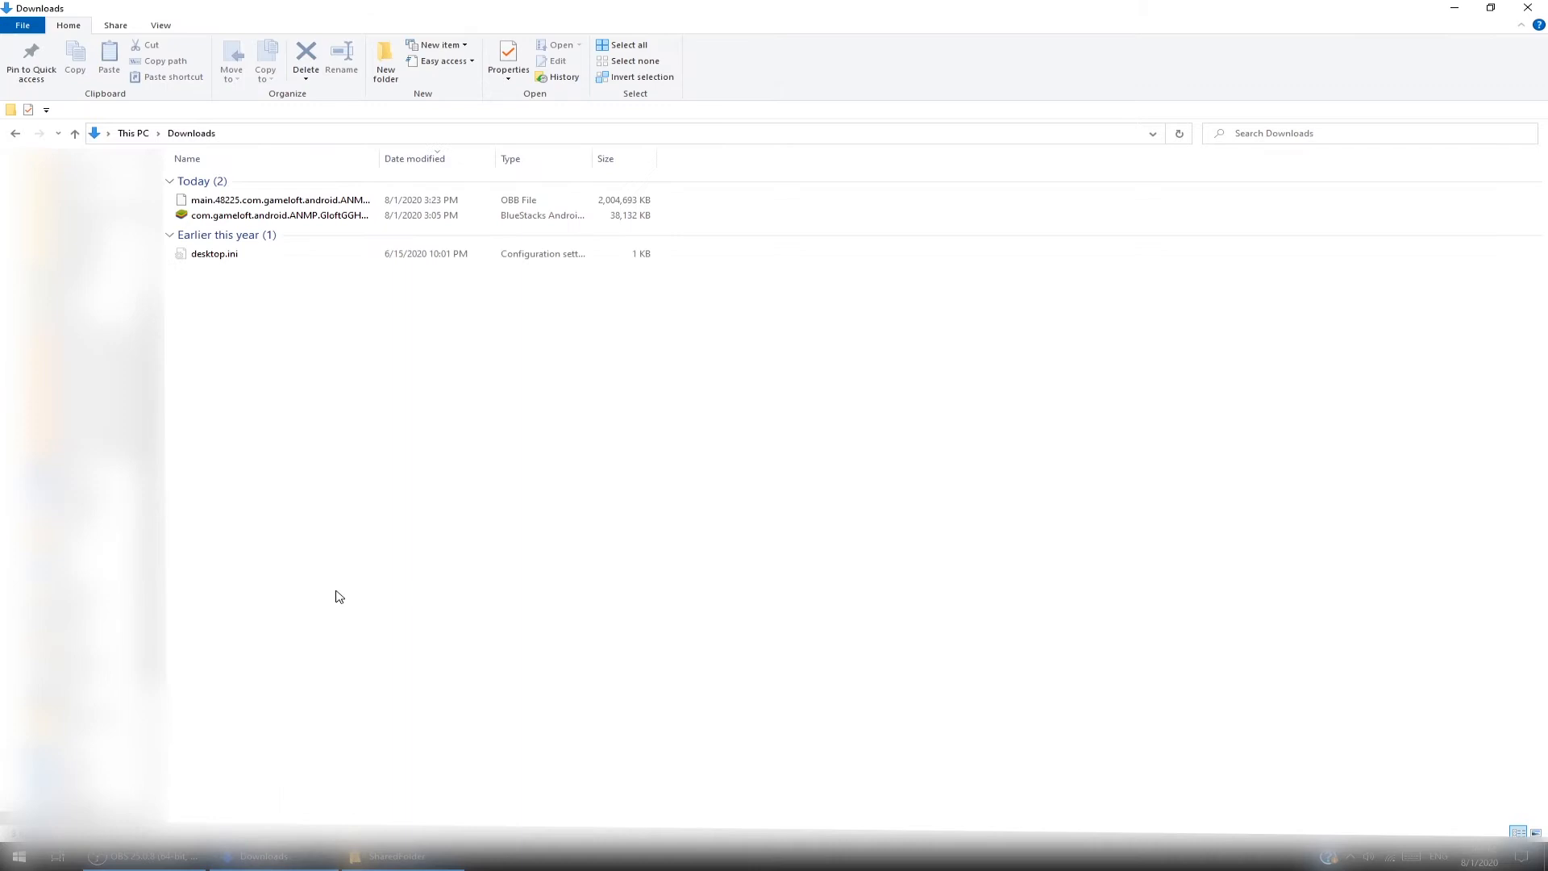
pyautogui.click(278, 216)
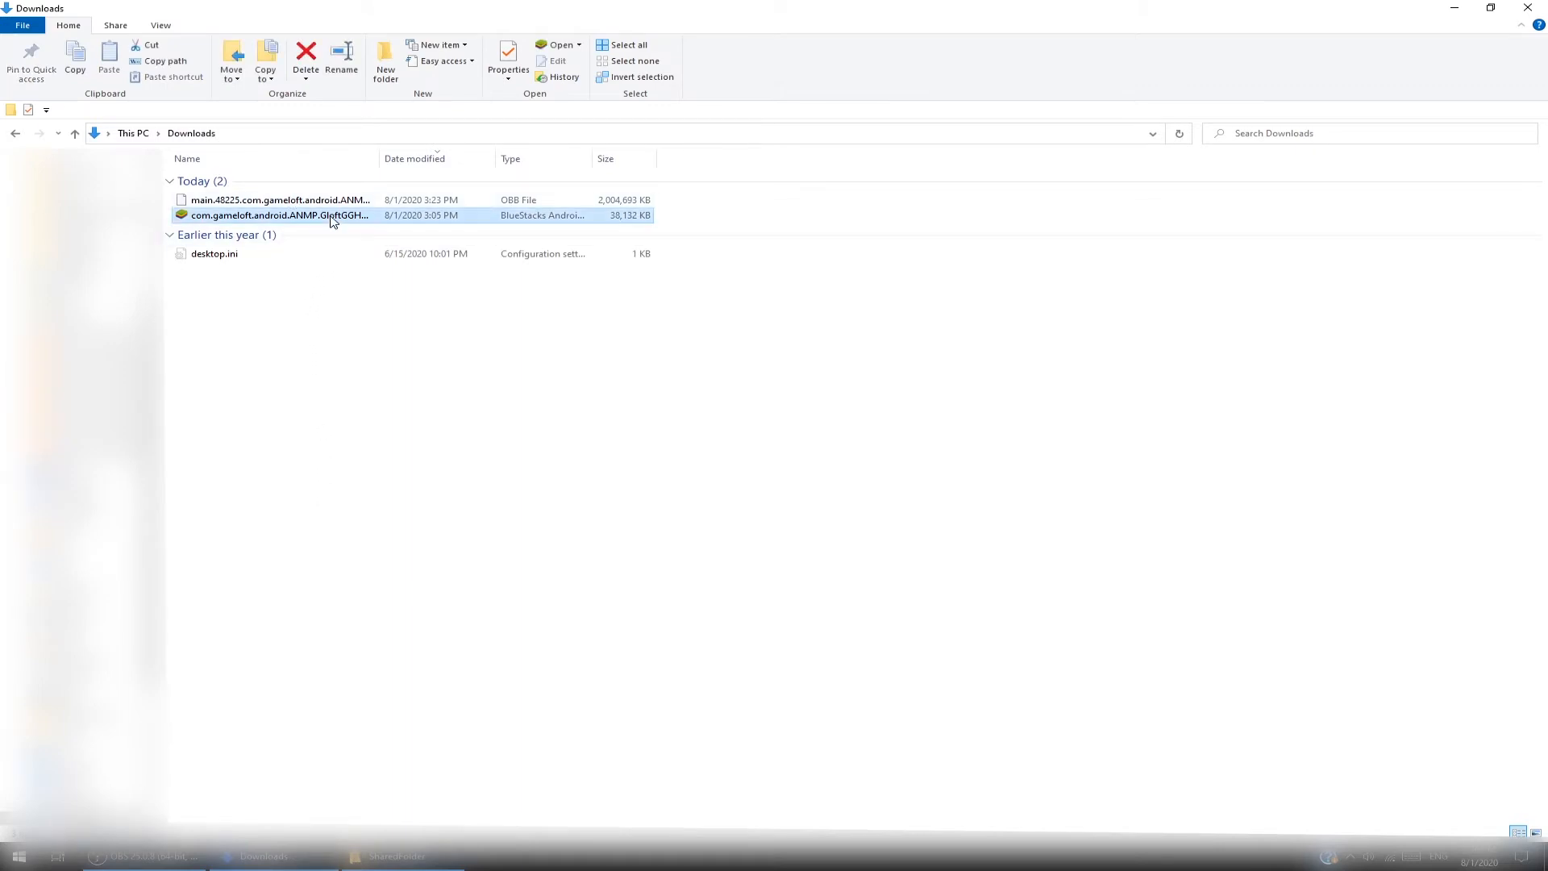
pyautogui.click(258, 200)
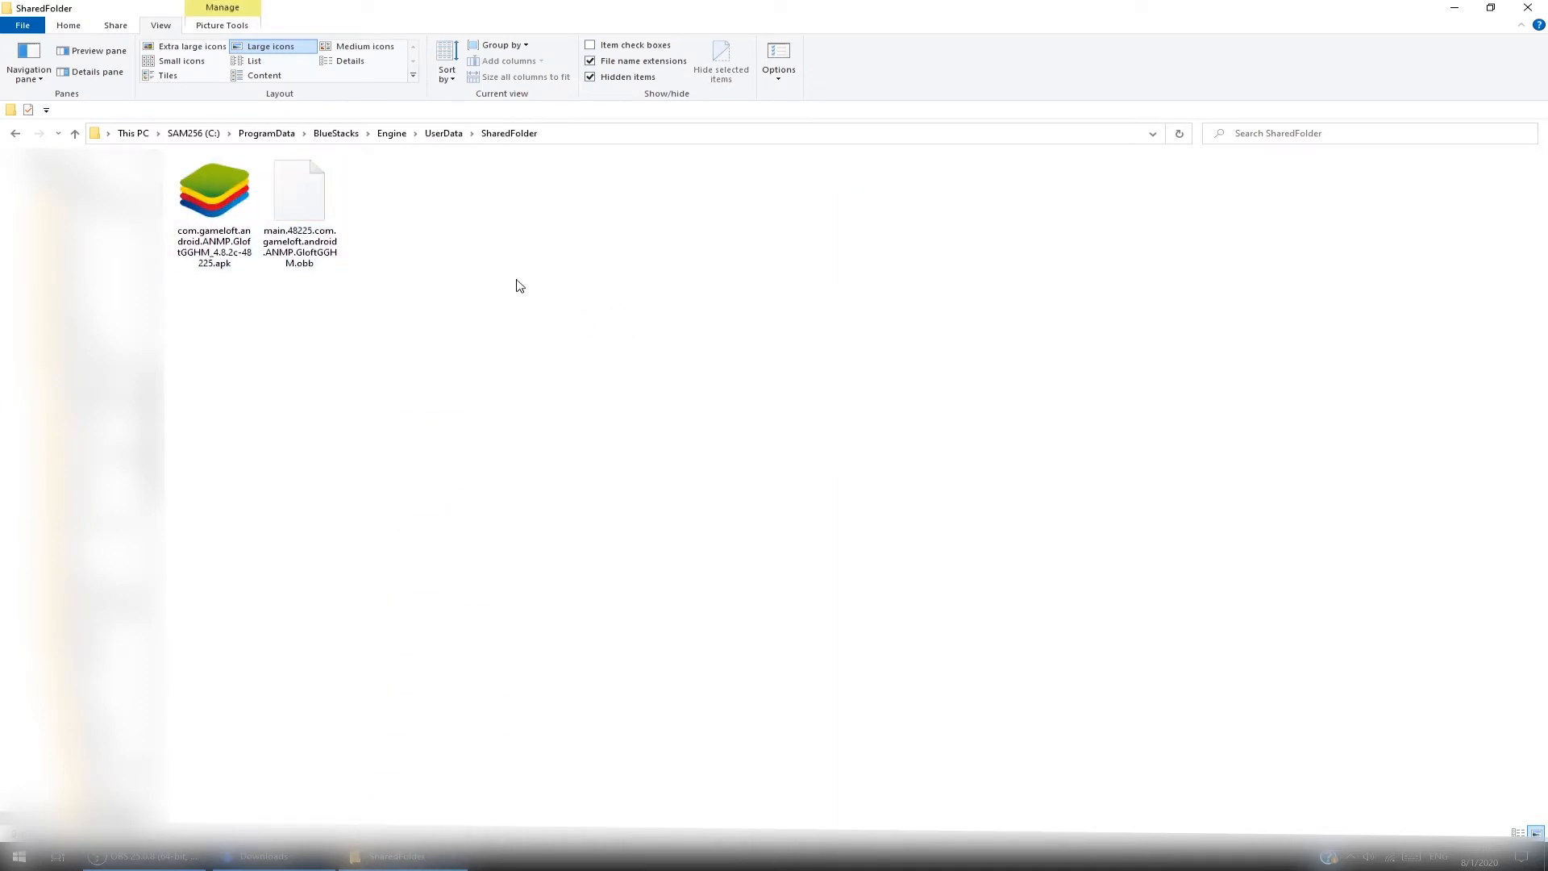
pyautogui.moveTo(1455, 7)
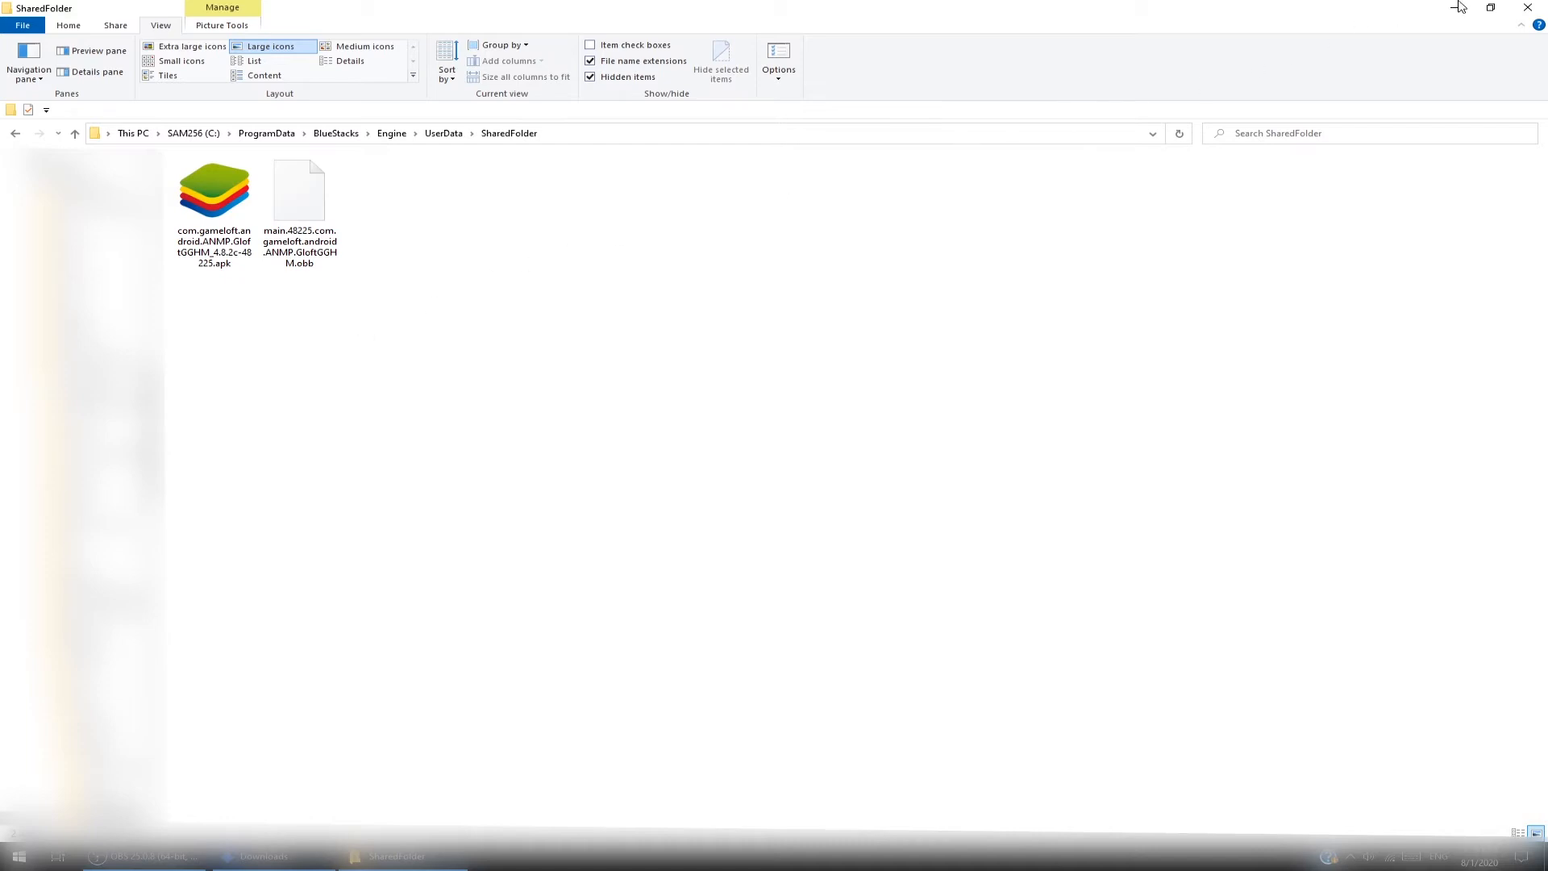
# Put the SharedFolder window aside and adjust the folder view after the move
pyautogui.click(263, 856)
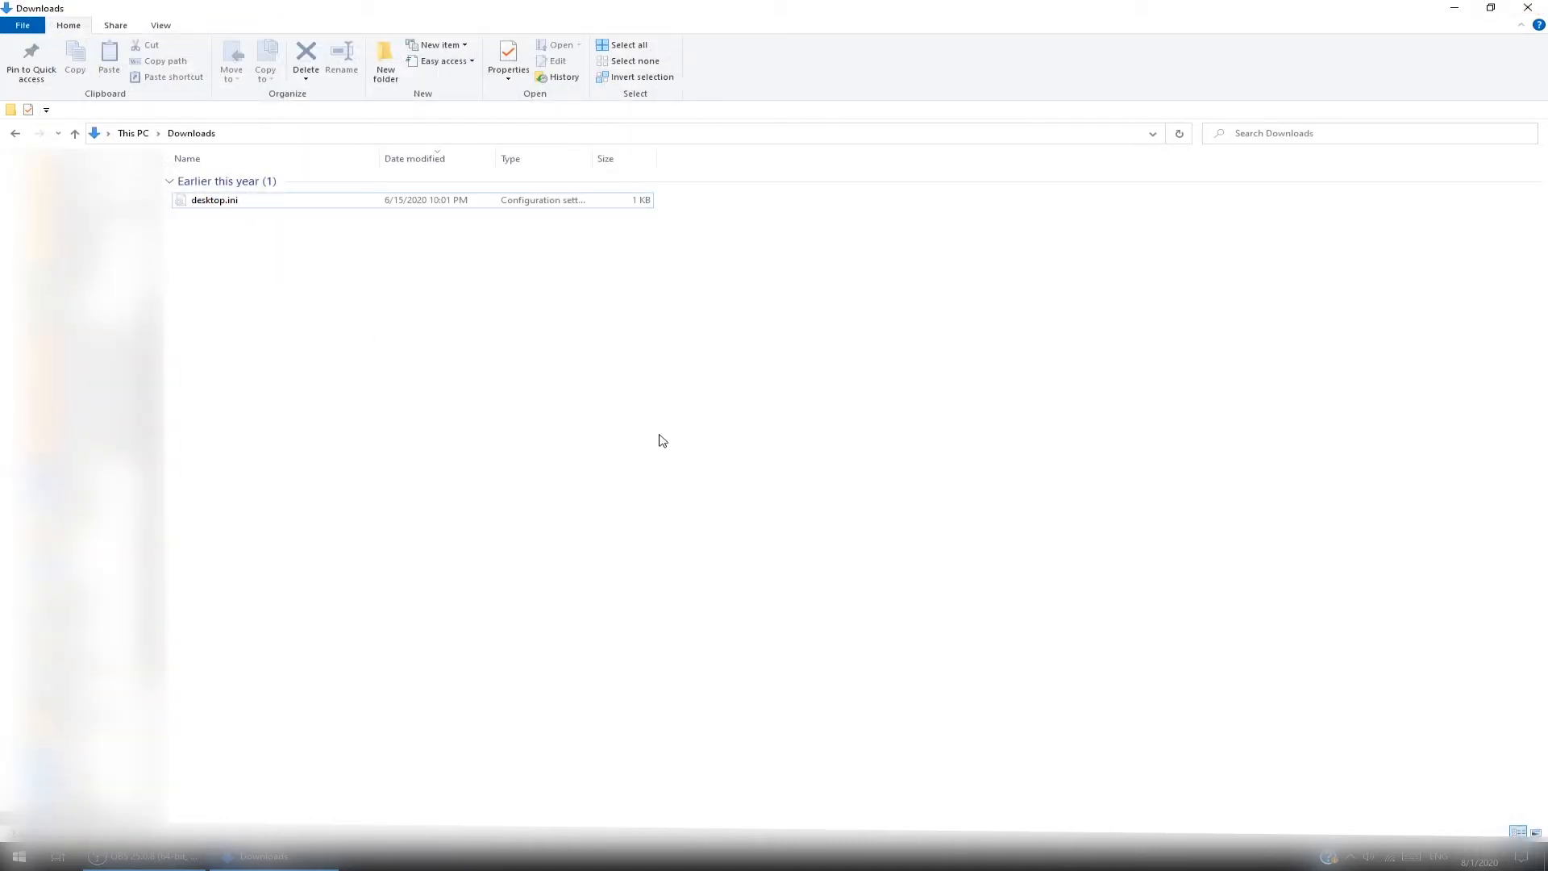
pyautogui.click(160, 26)
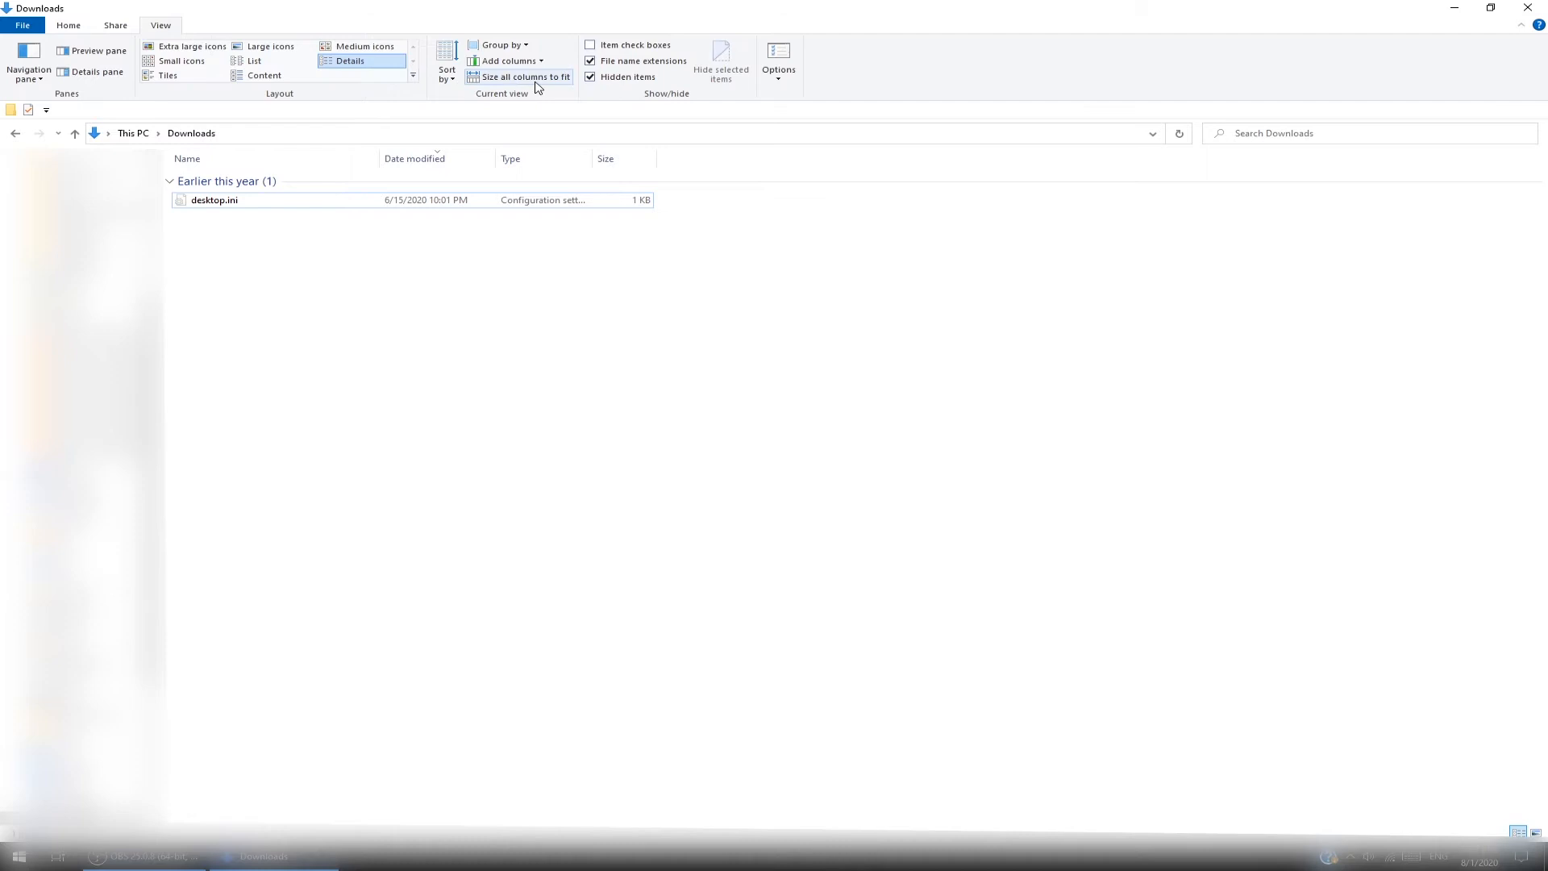
pyautogui.click(590, 76)
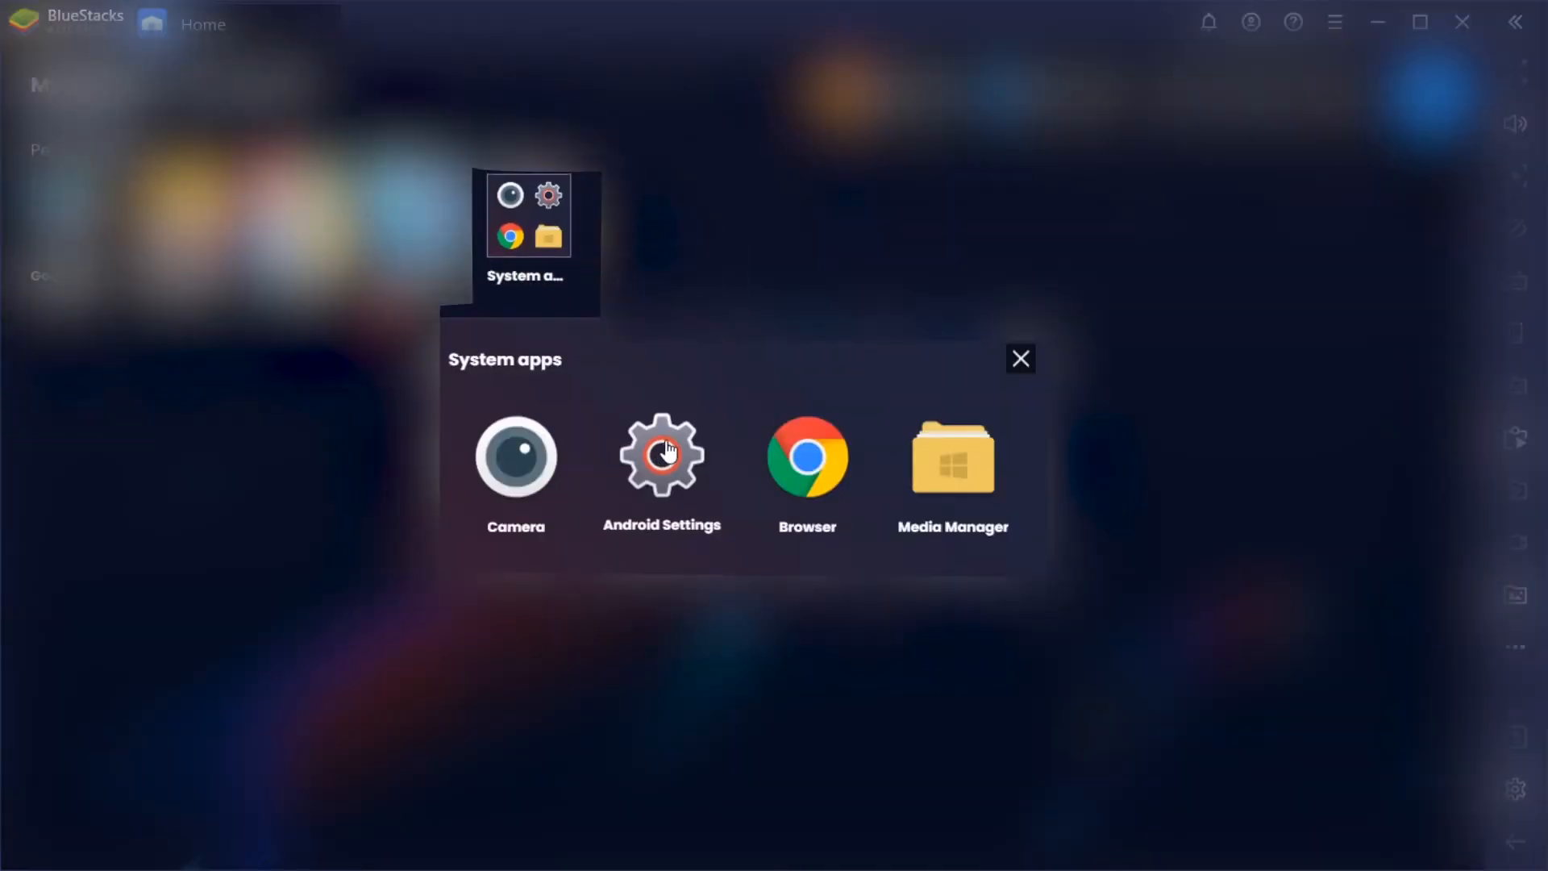
# Go from Android Settings into the device Storage settings
pyautogui.click(662, 458)
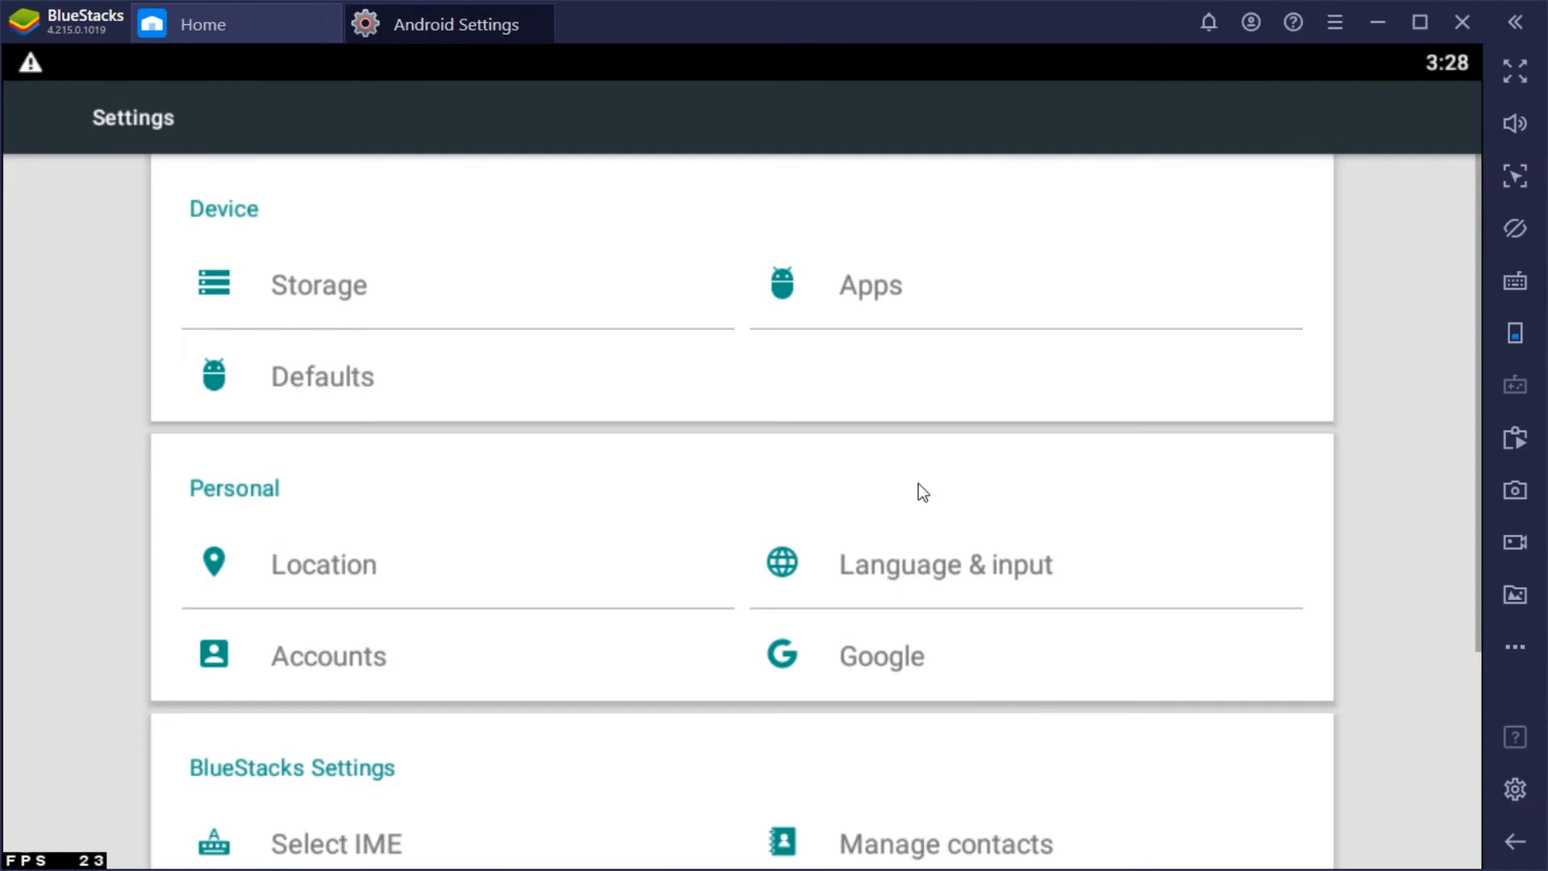
pyautogui.scroll(-3)
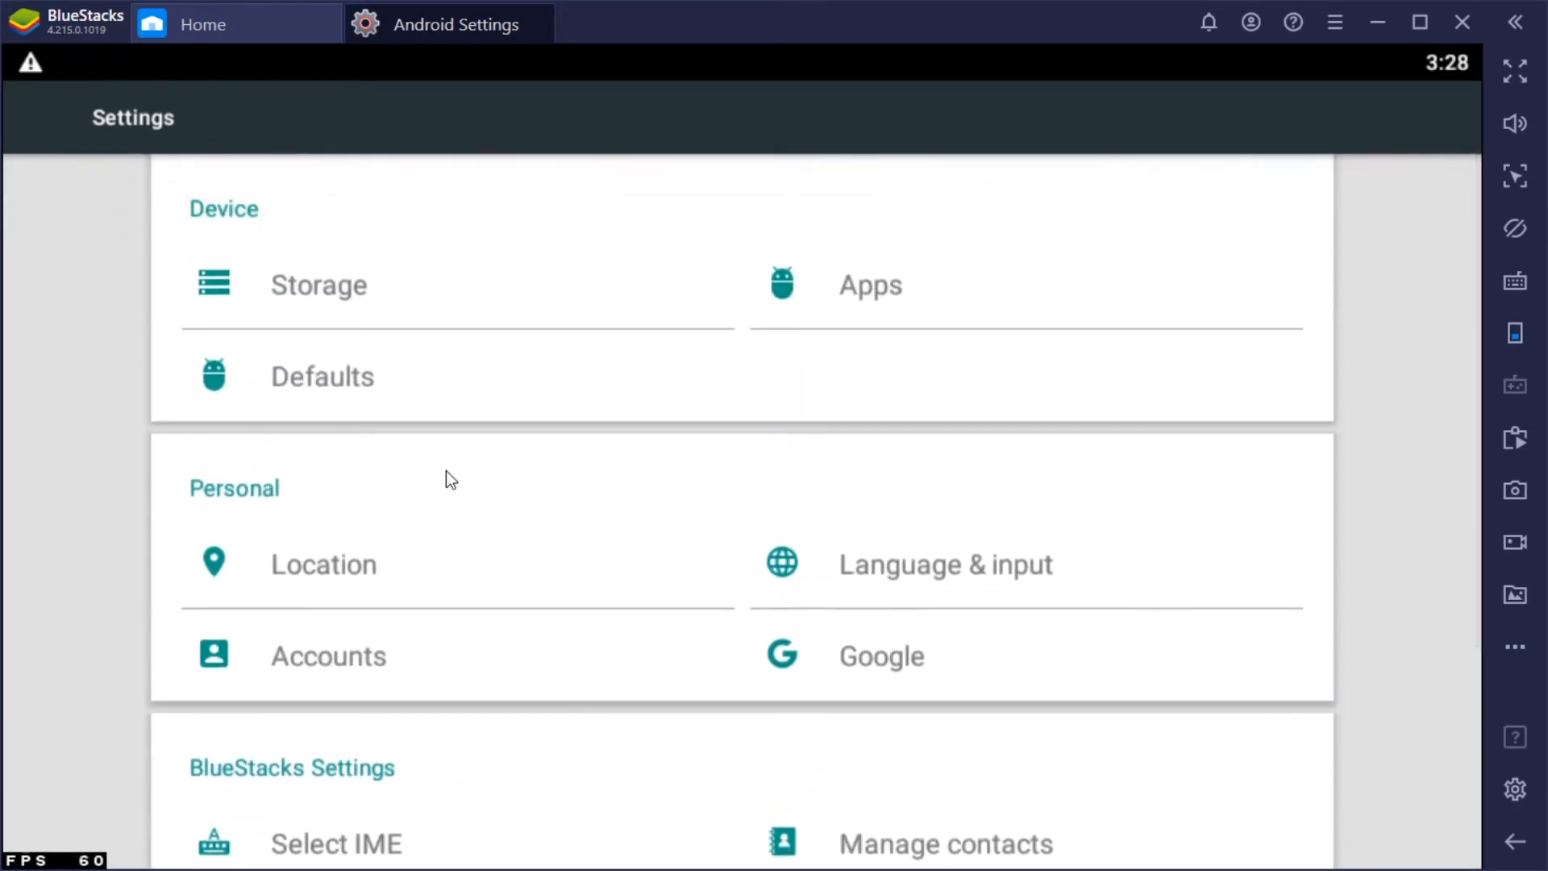
pyautogui.click(318, 286)
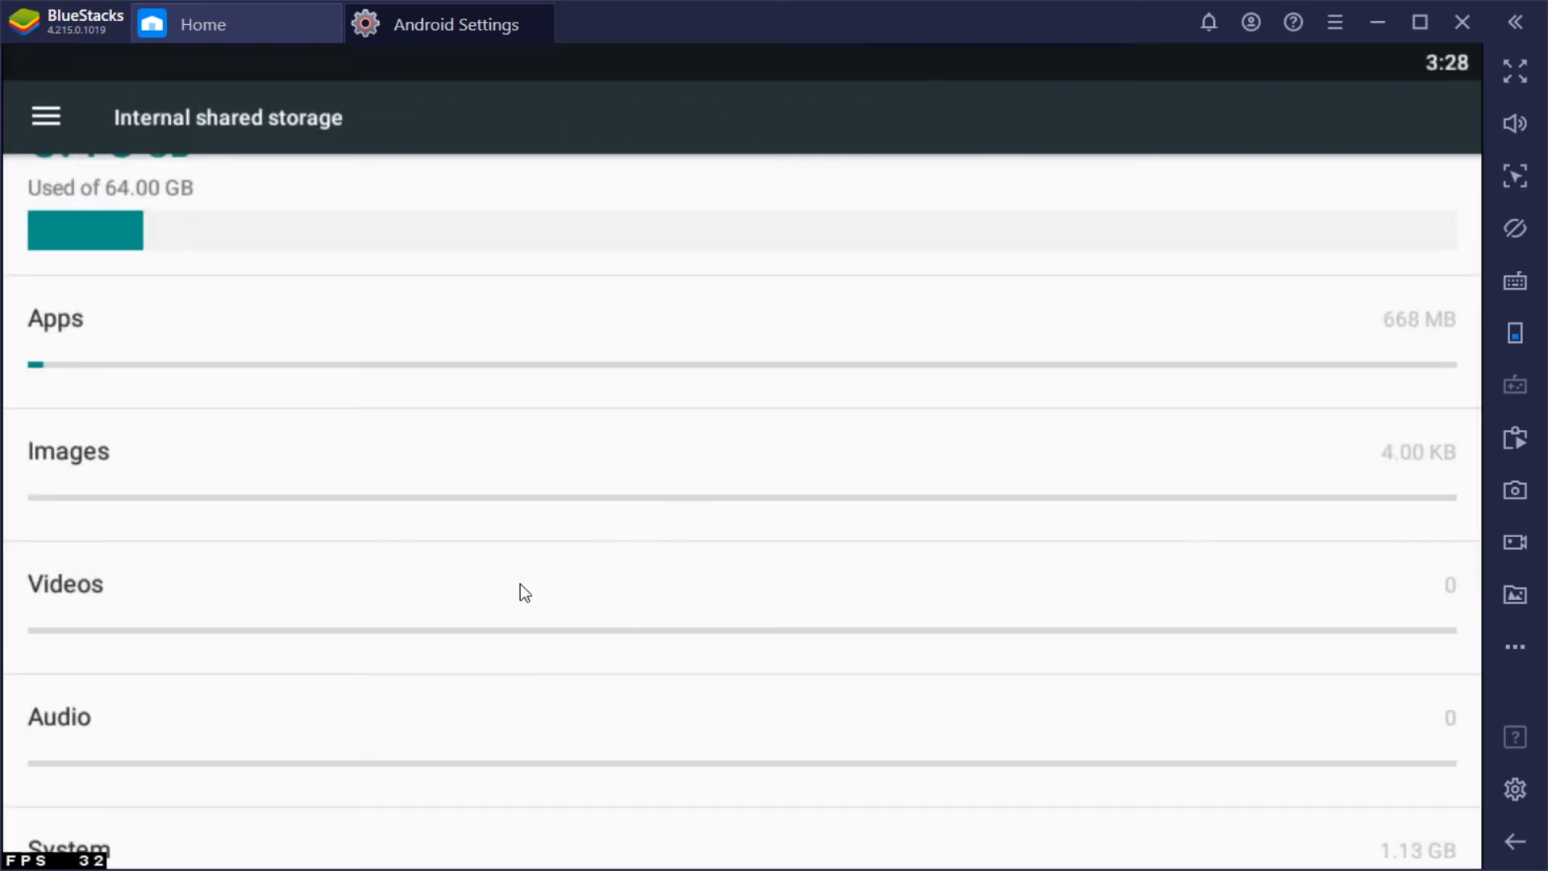
# Scroll the internal storage page down toward the Explore entry
pyautogui.scroll(-3)
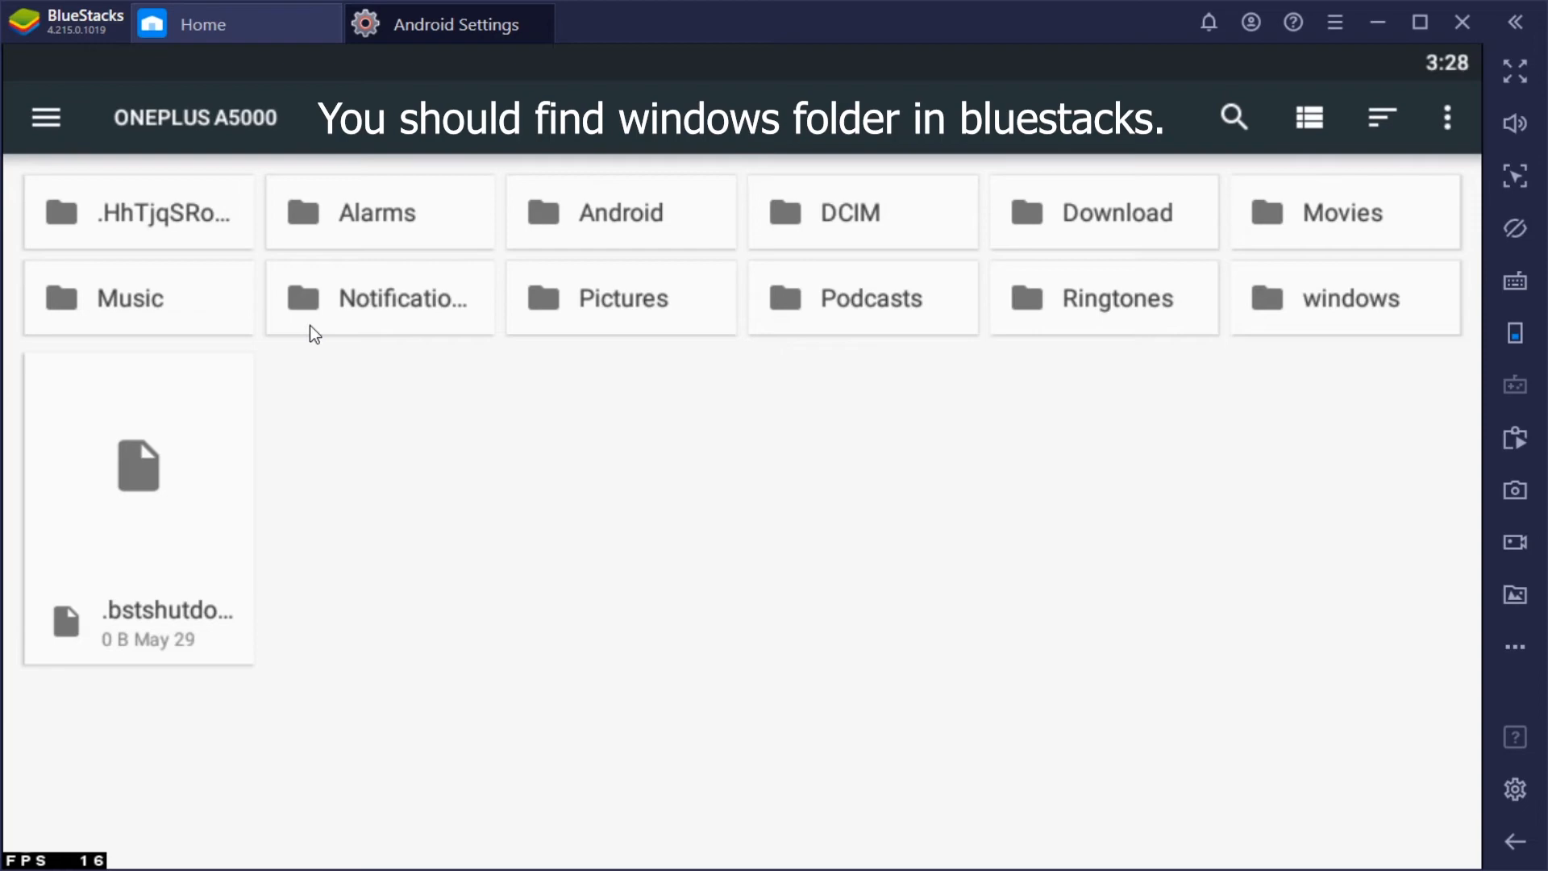
pyautogui.moveTo(1330, 316)
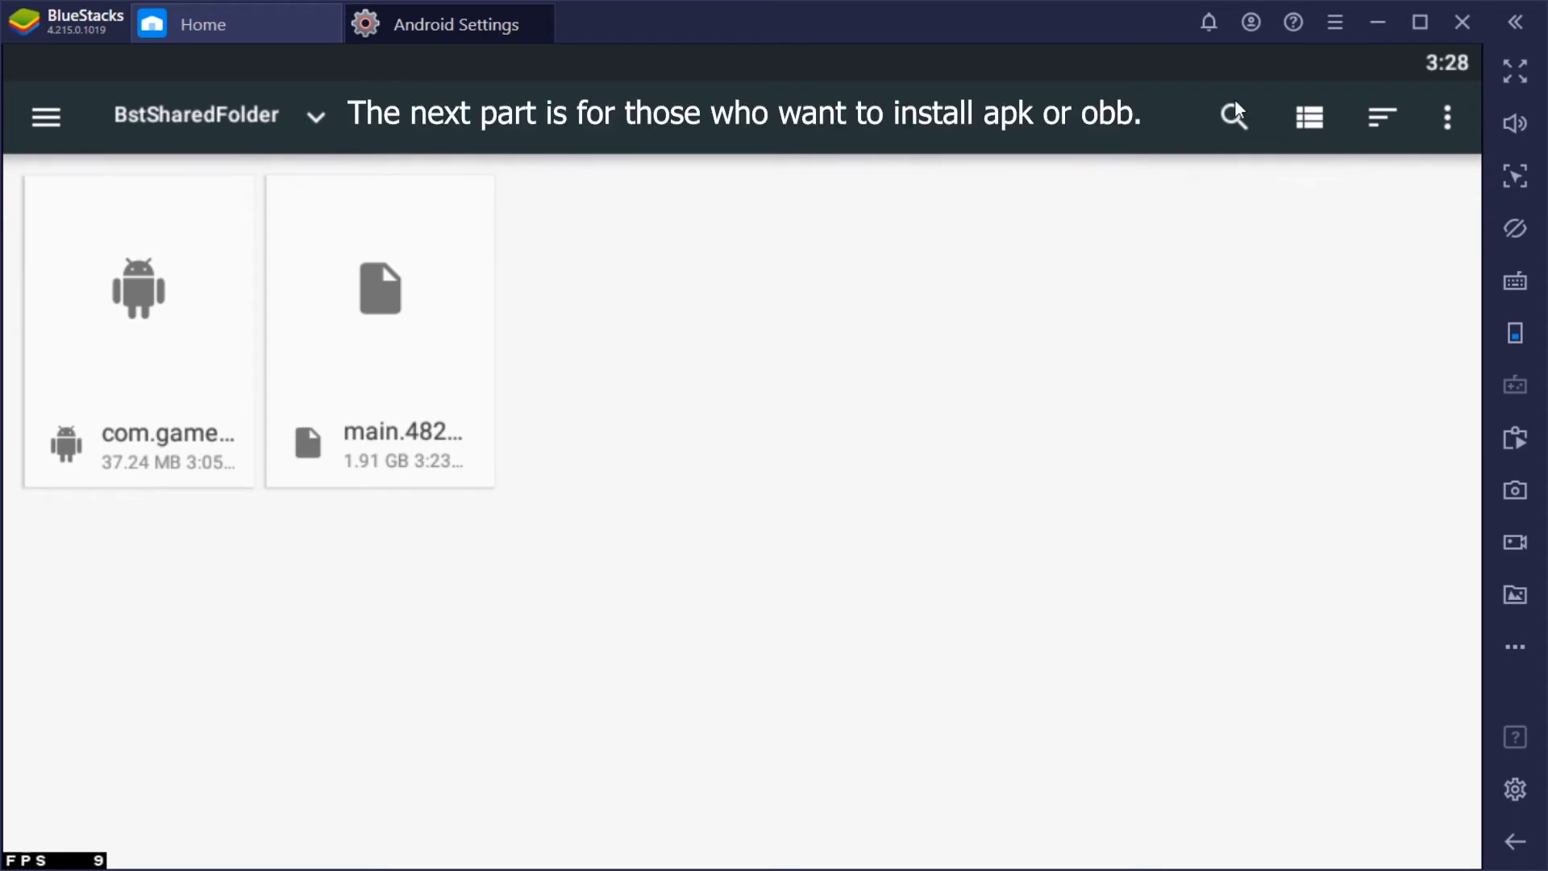
pyautogui.moveTo(1031, 317)
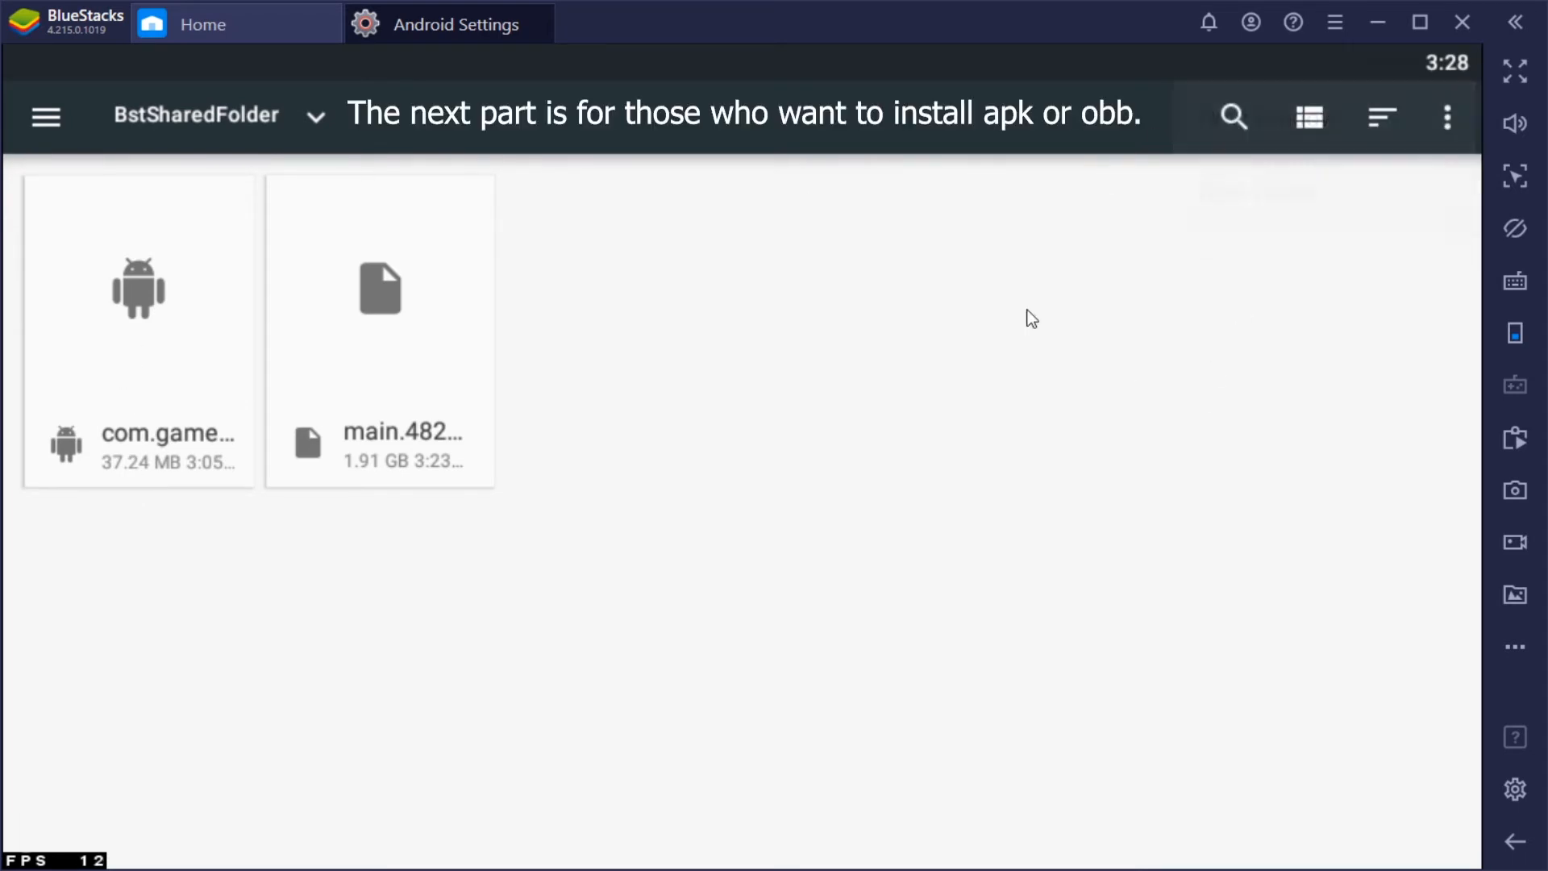
# Move the 1.91 GB OBB file from BstSharedFolder into internal storage's Android > obb folder
pyautogui.click(381, 287)
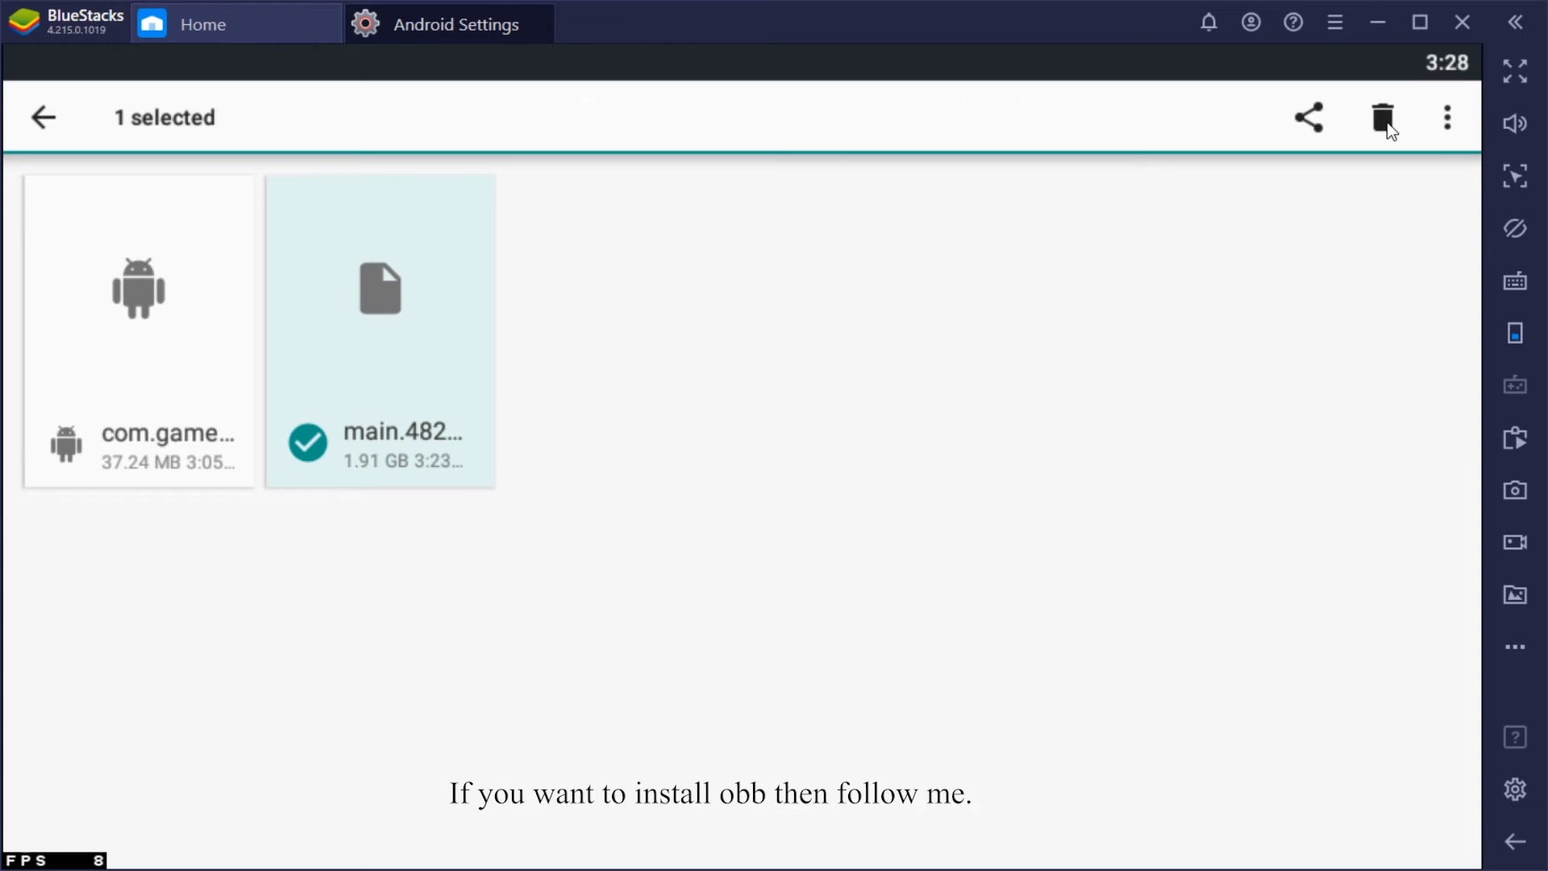
pyautogui.click(1445, 116)
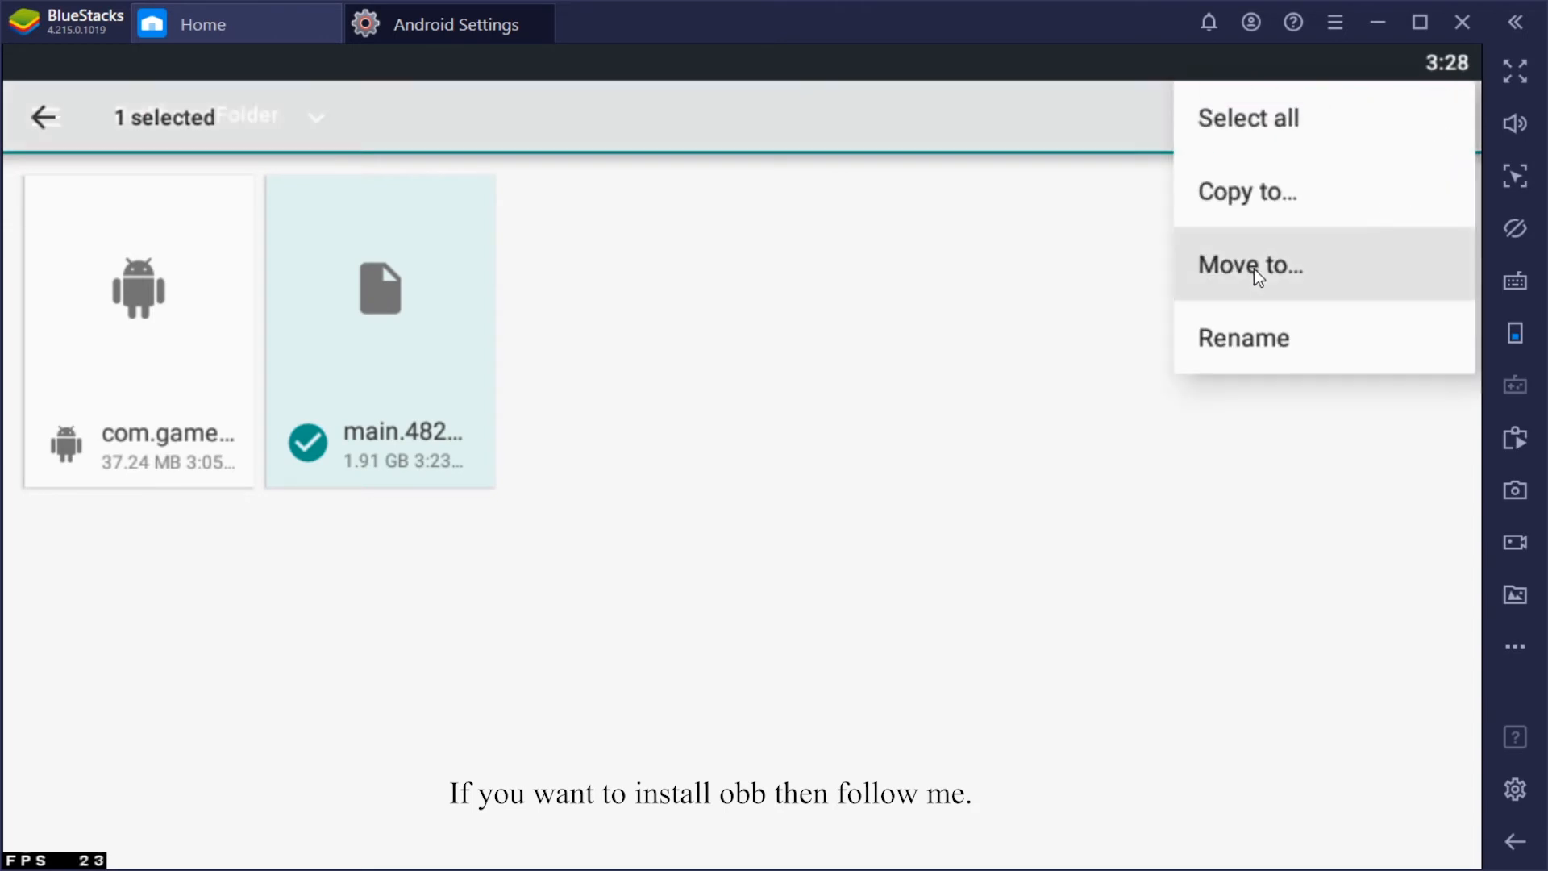
pyautogui.click(1248, 265)
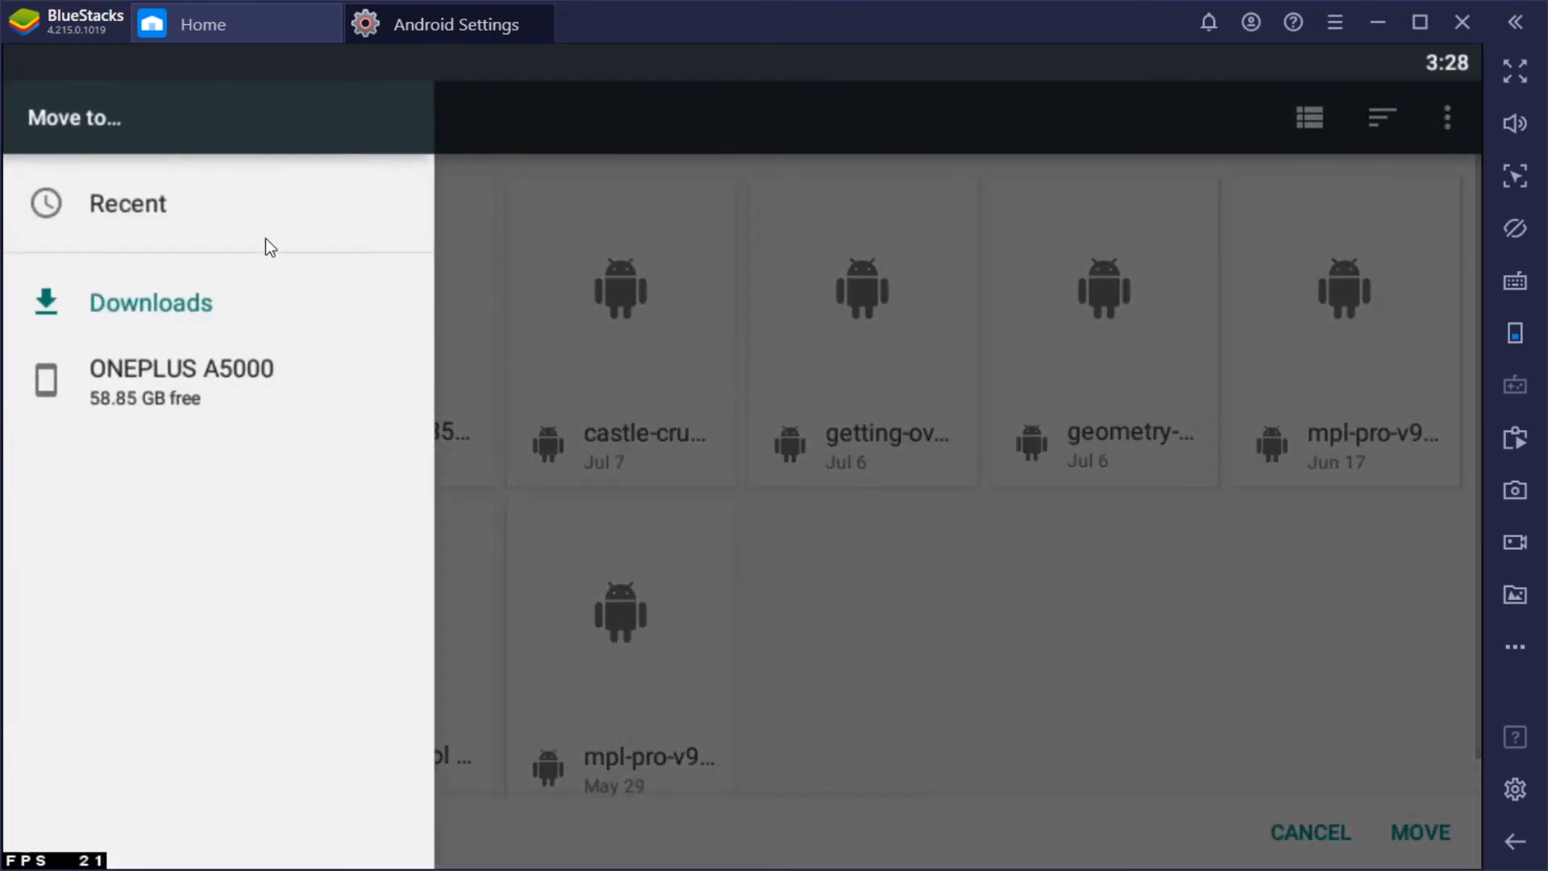
pyautogui.click(181, 380)
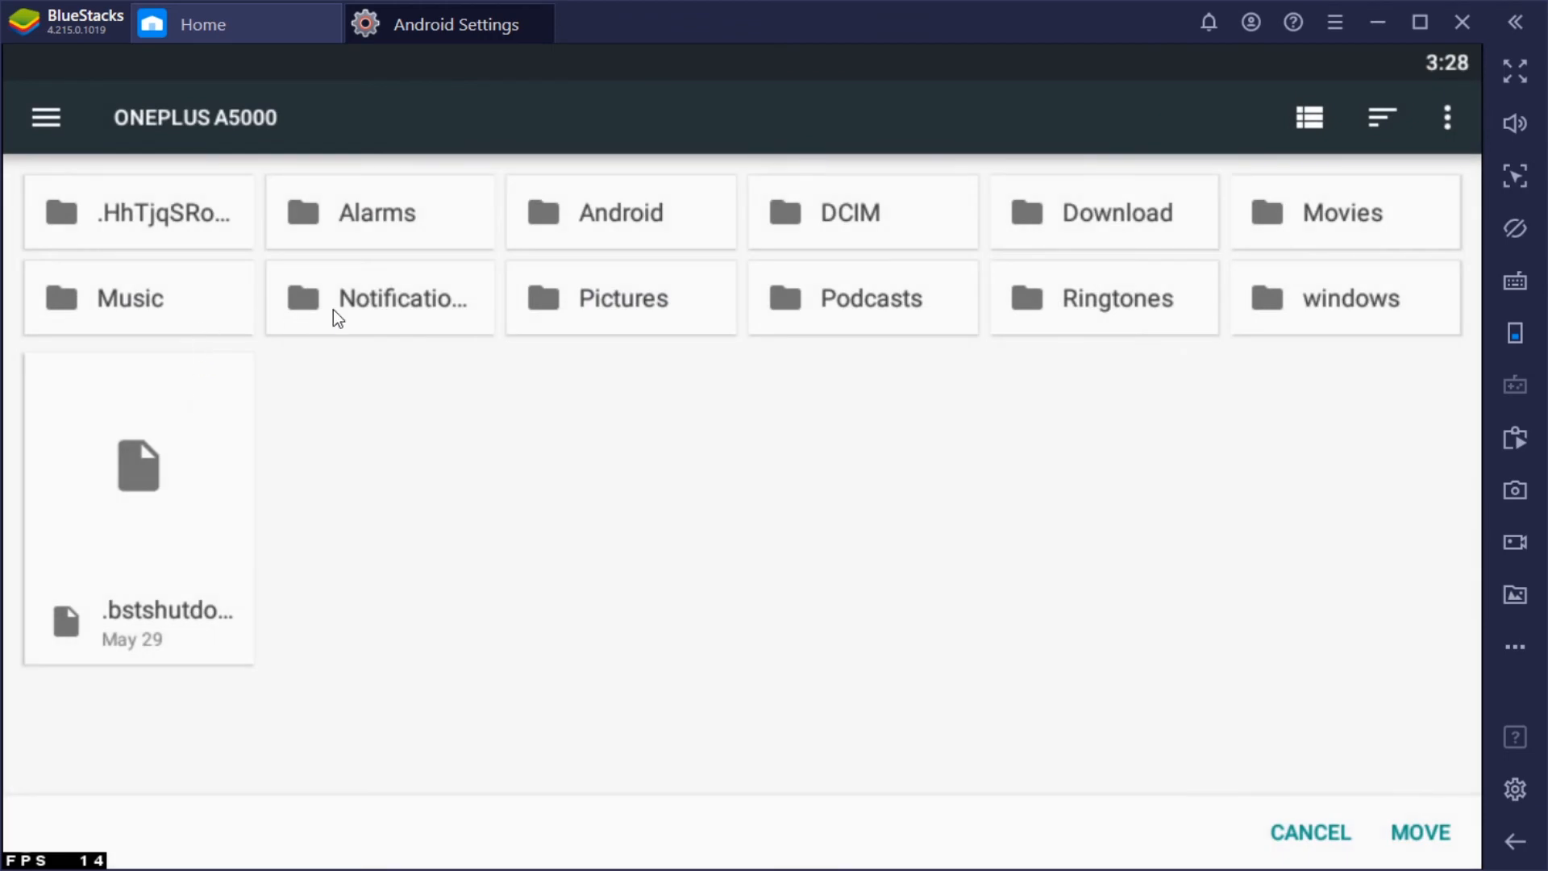
pyautogui.moveTo(587, 287)
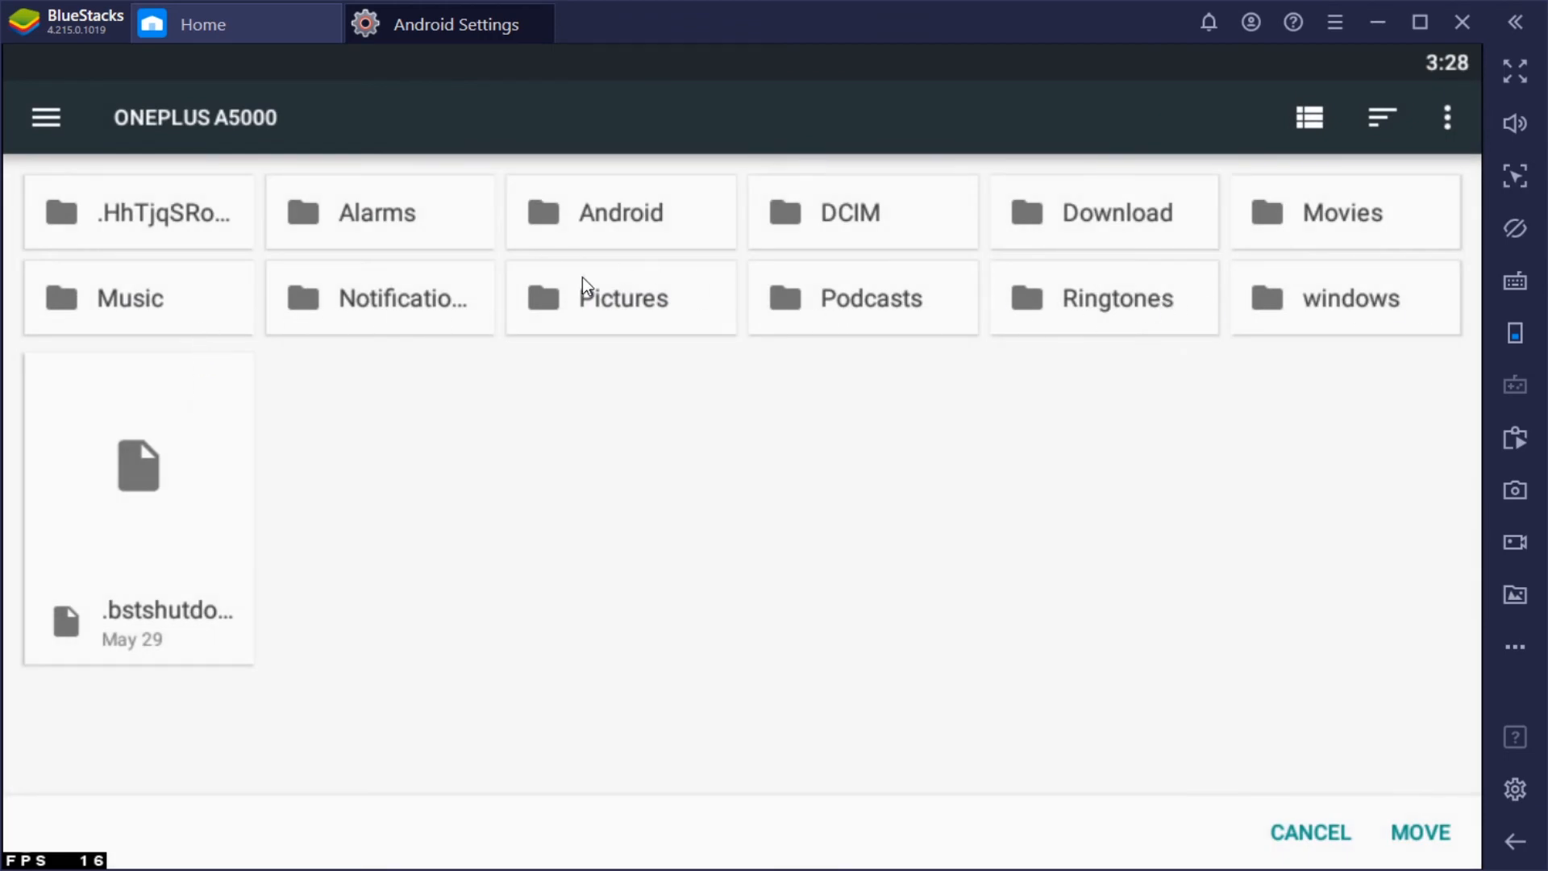
pyautogui.moveTo(440, 213)
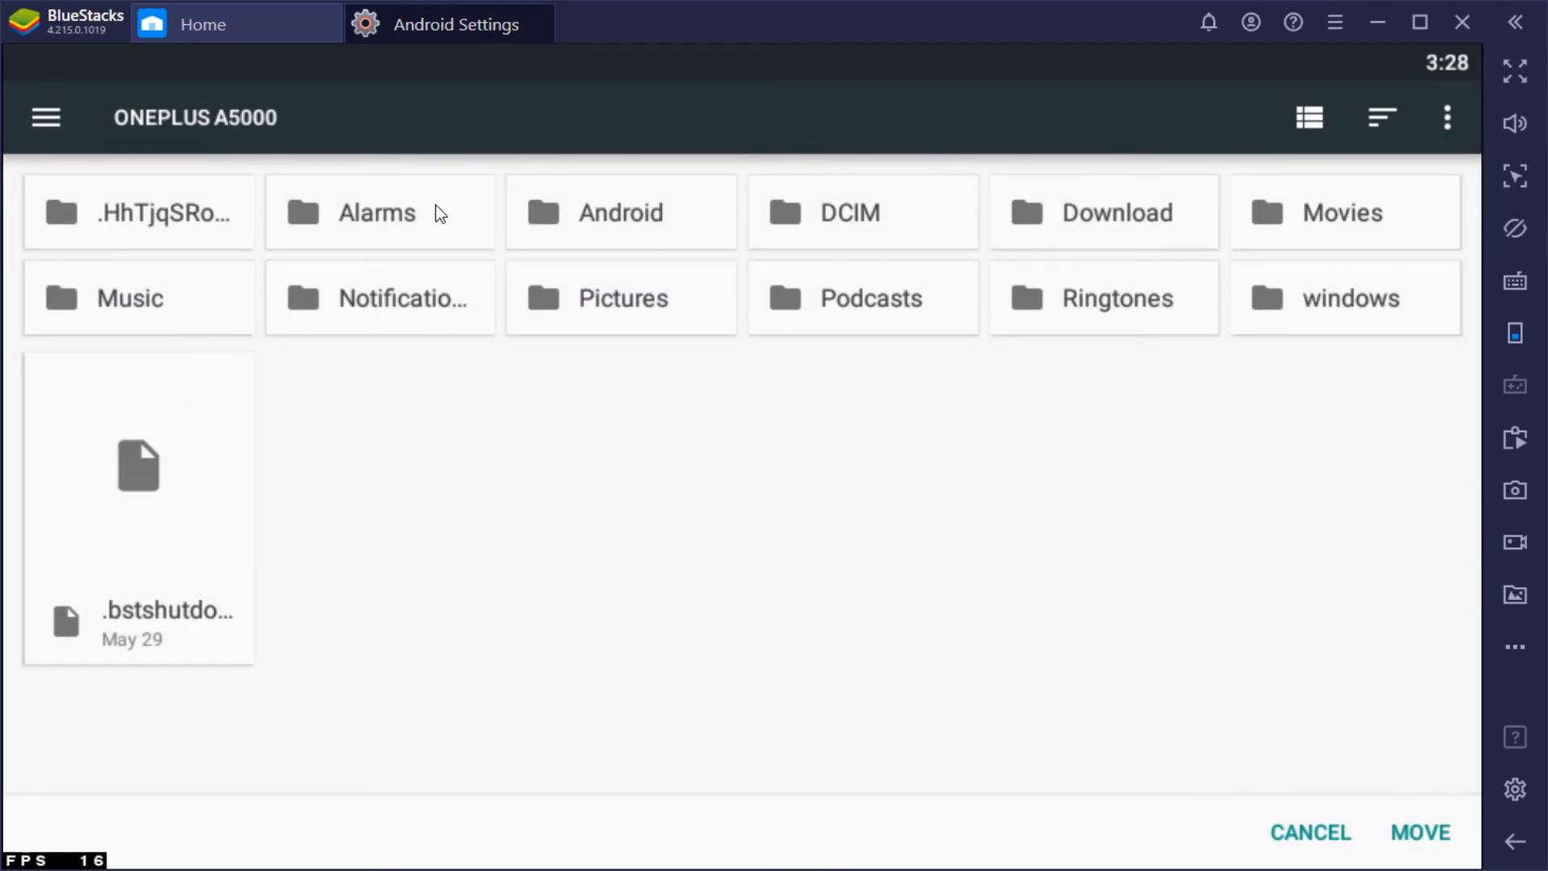
pyautogui.moveTo(548, 223)
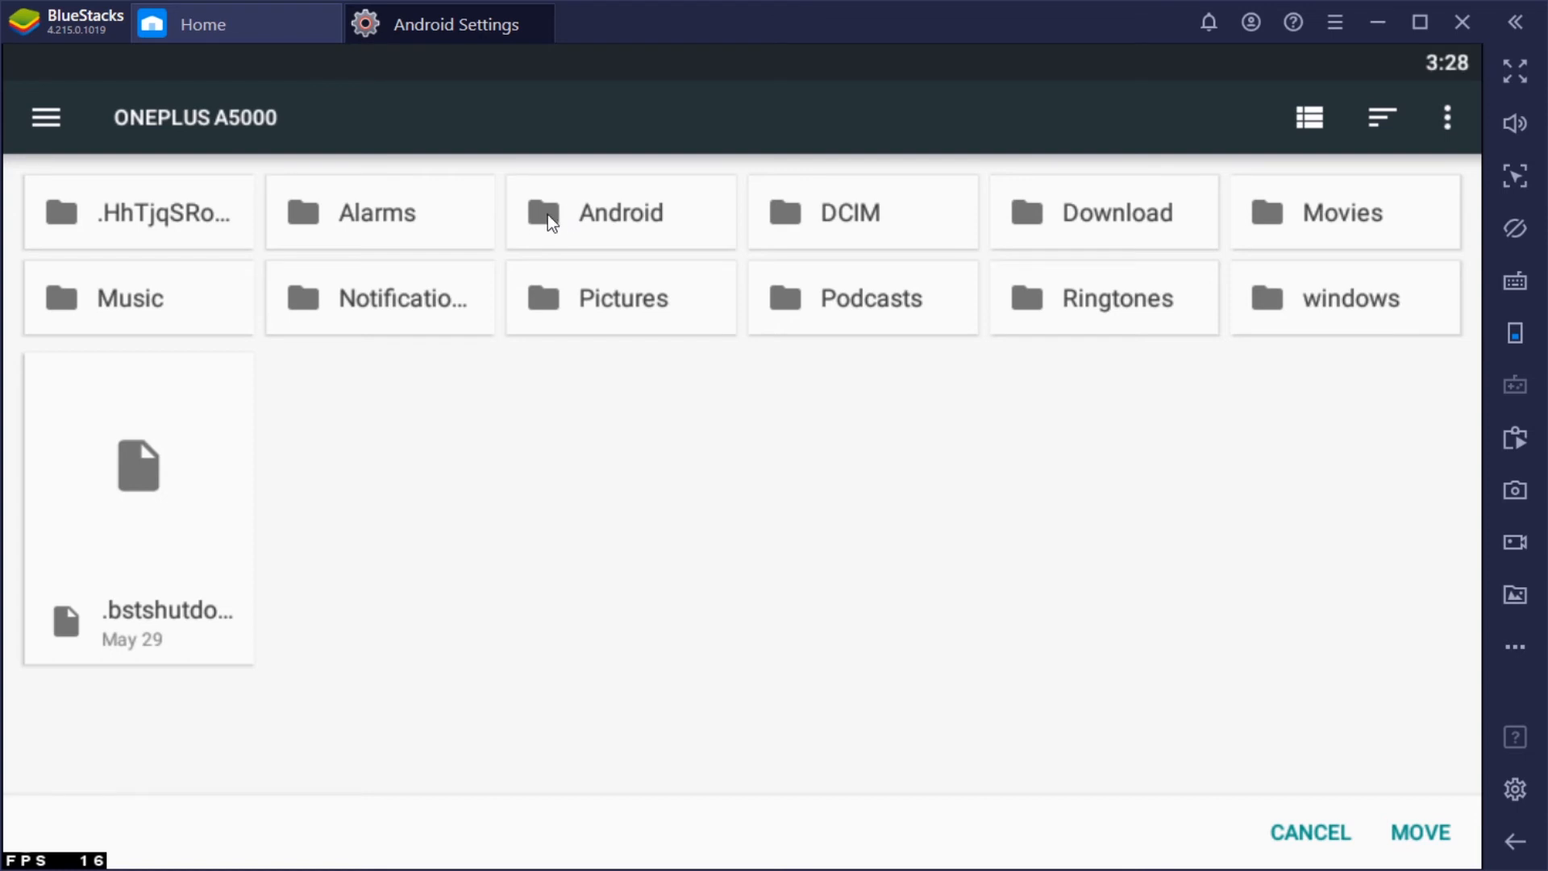
pyautogui.moveTo(325, 284)
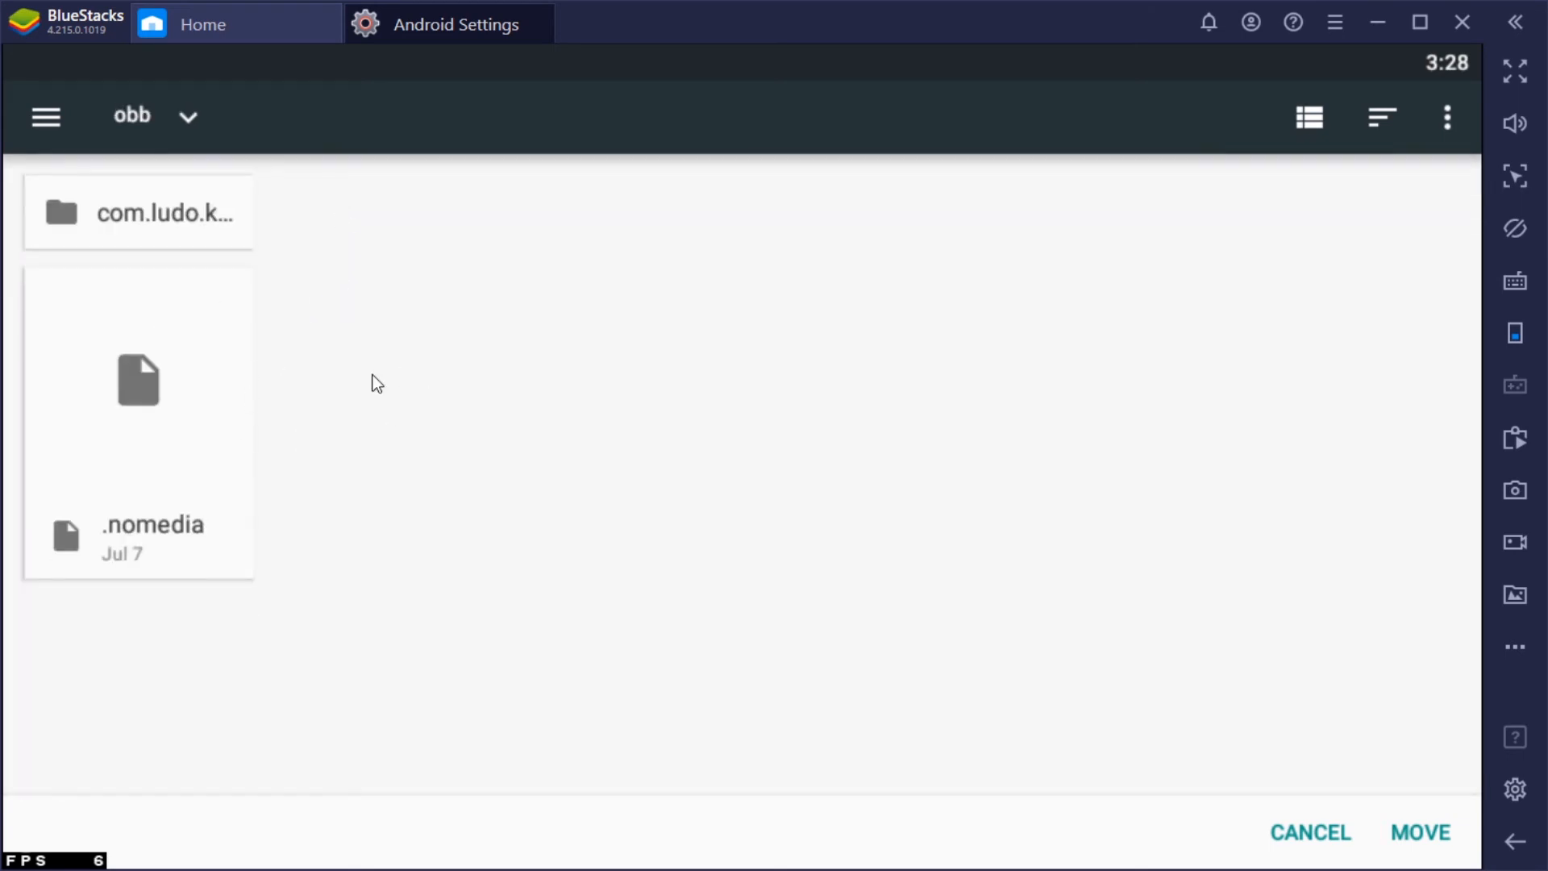
pyautogui.click(1419, 832)
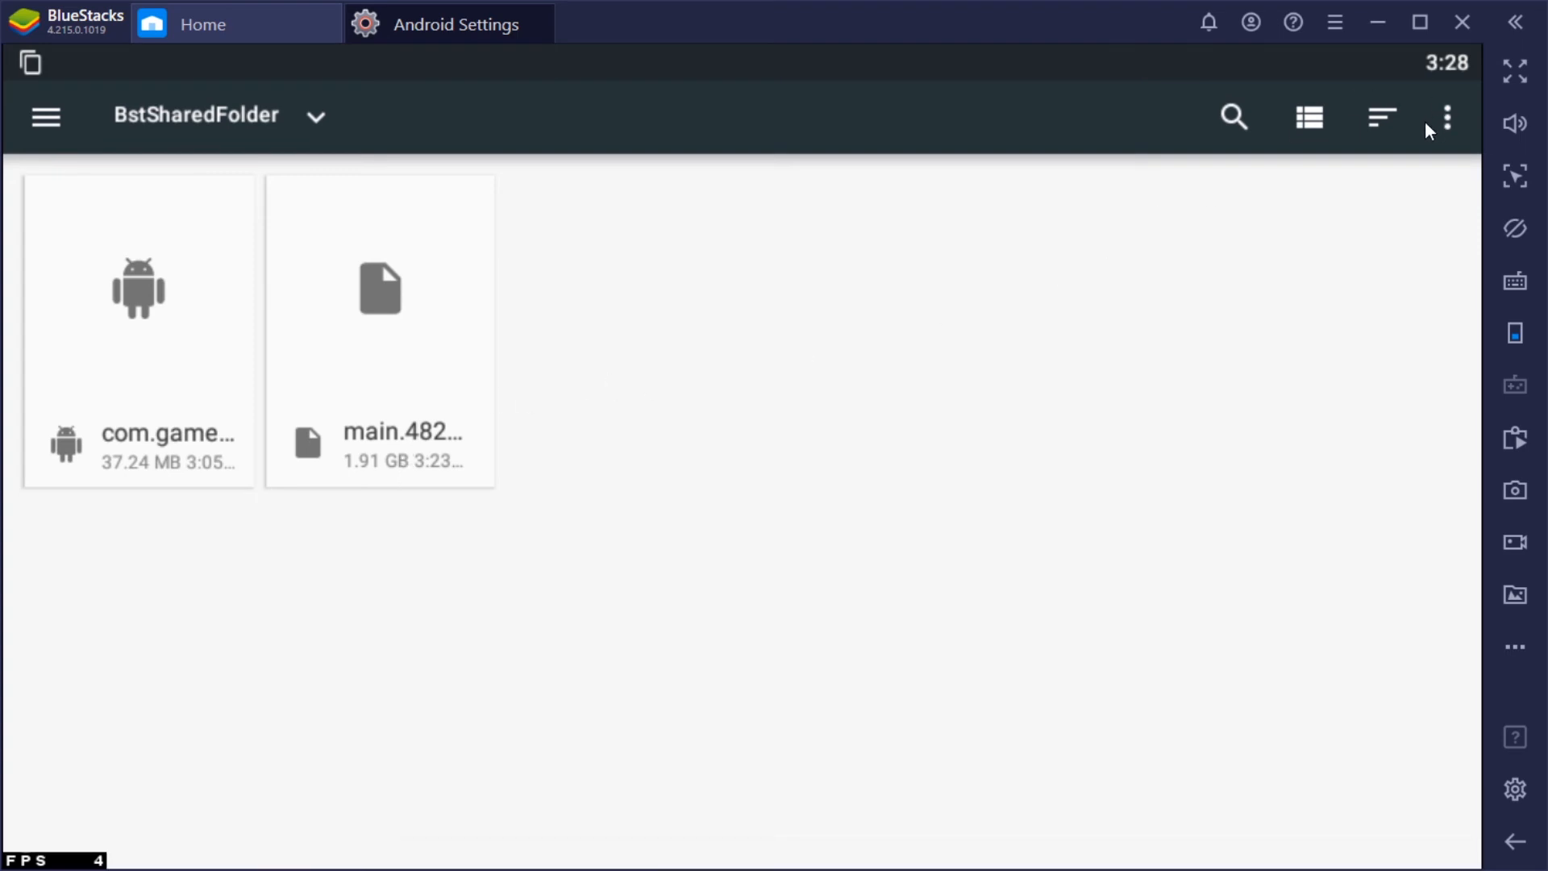
pyautogui.moveTo(207, 129)
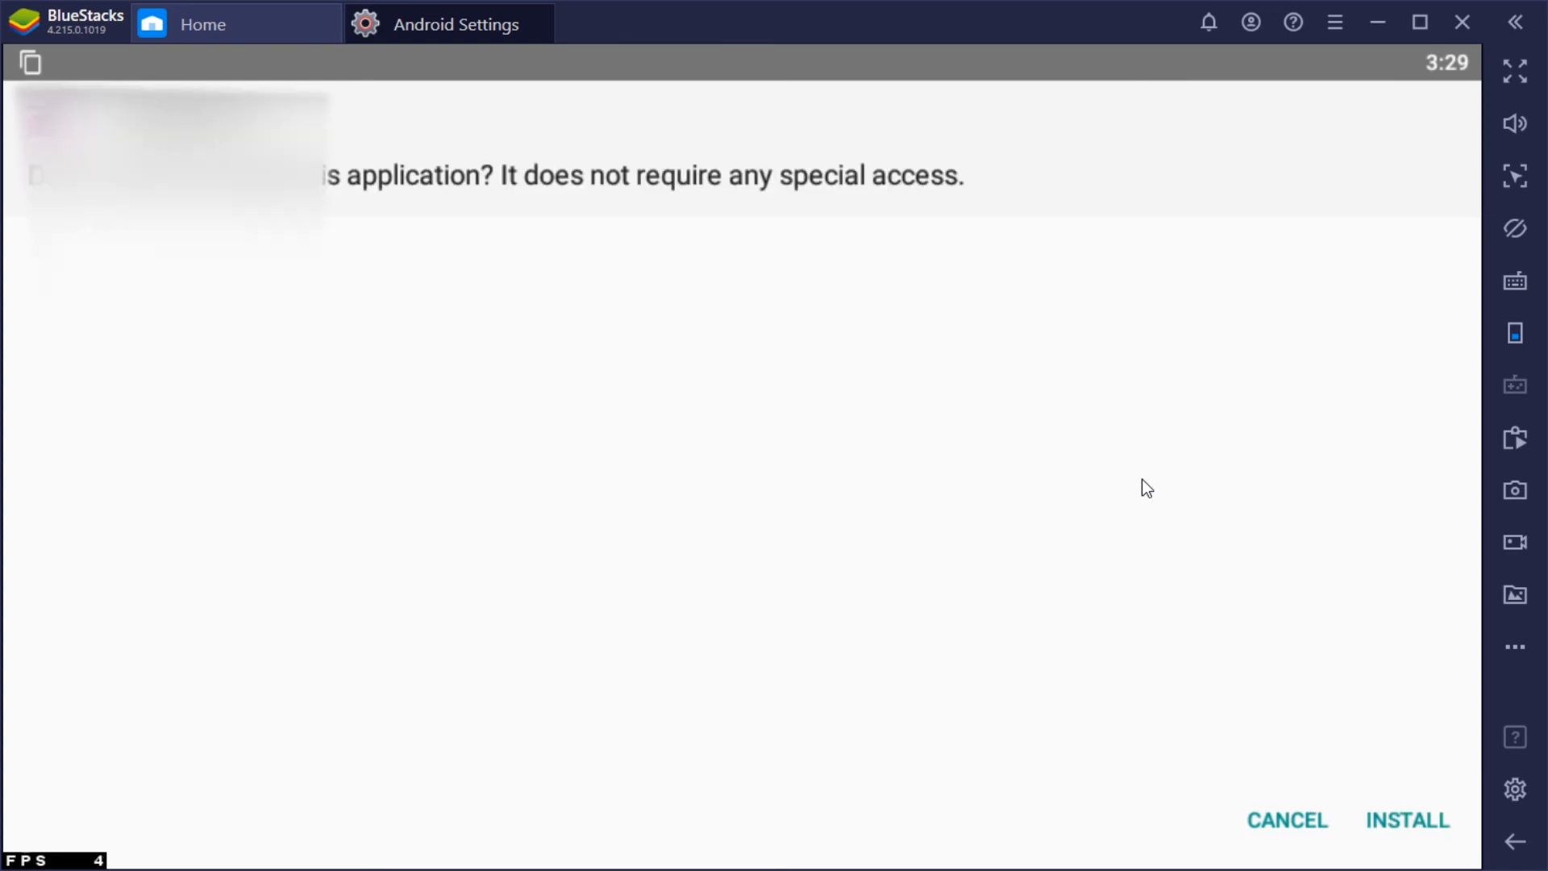
pyautogui.moveTo(1403, 826)
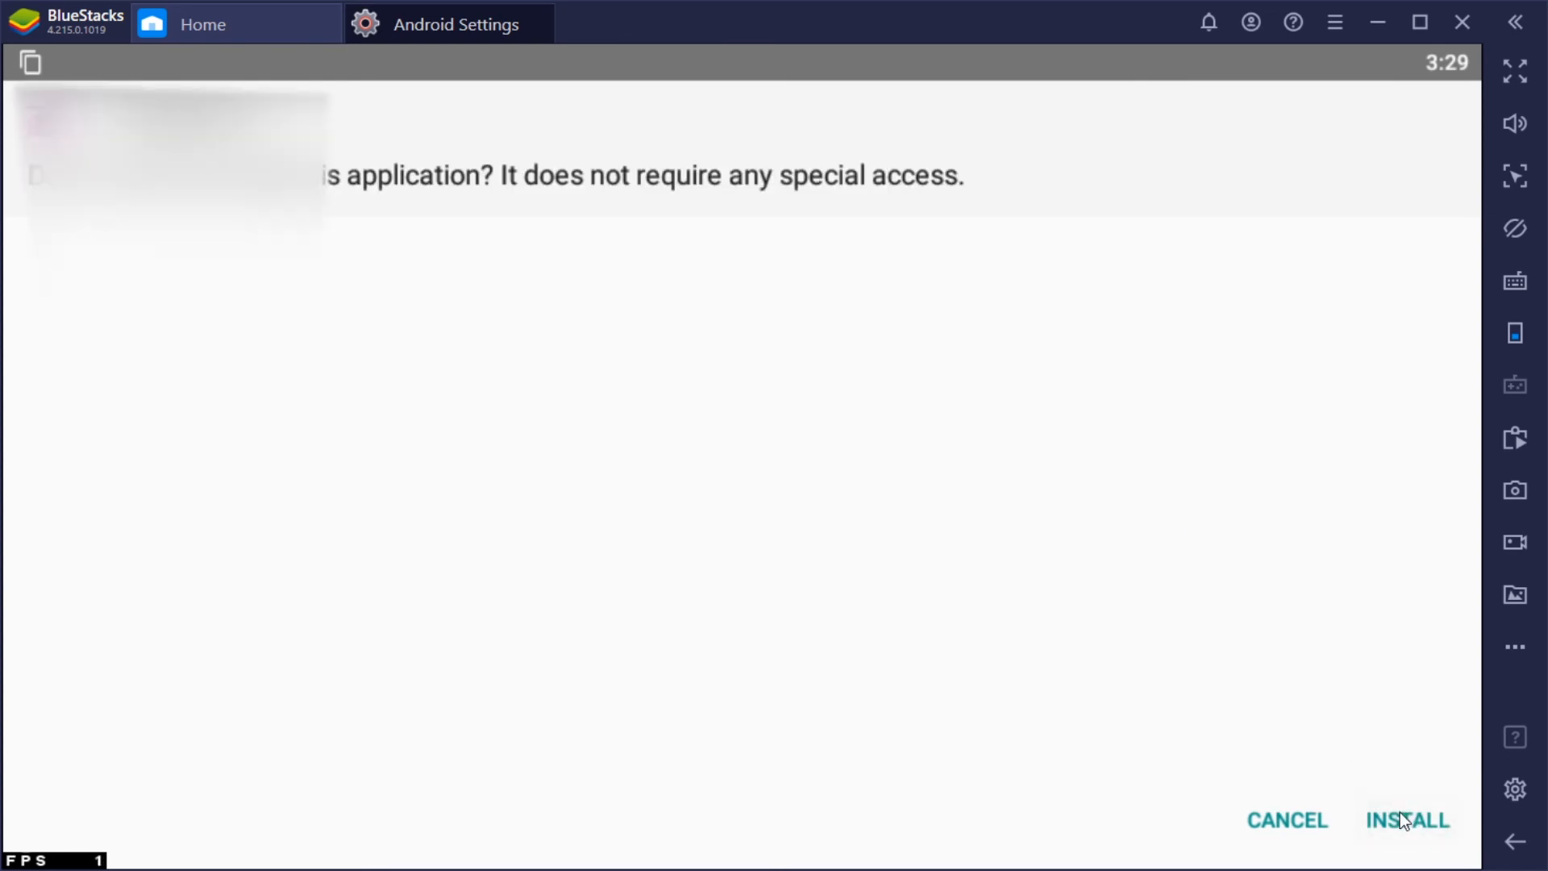
# Confirm INSTALL on the game's APK installation prompt
pyautogui.click(1406, 821)
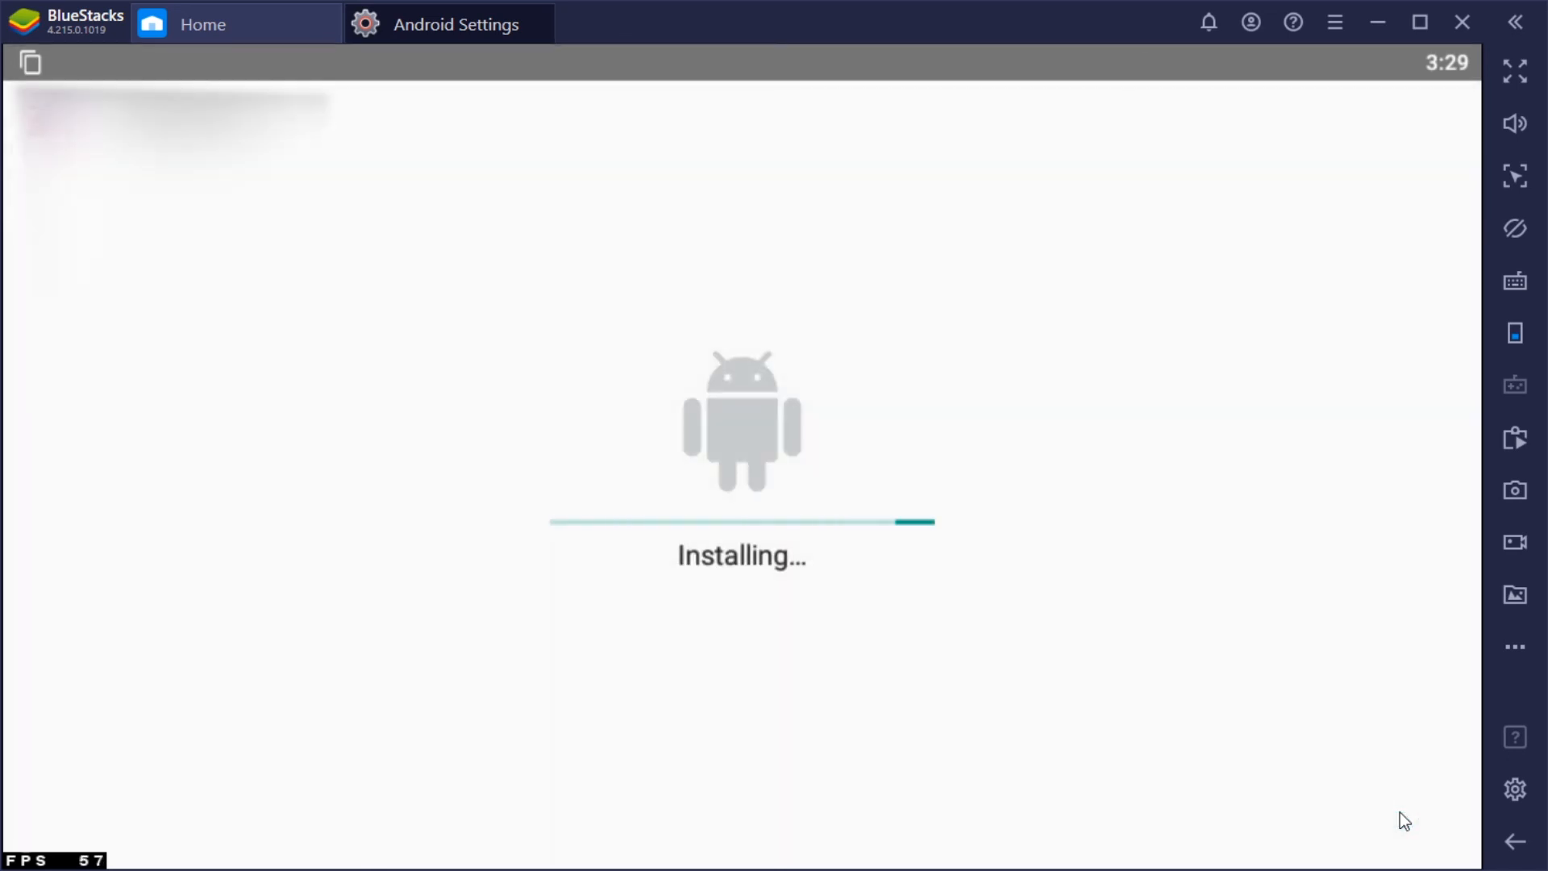